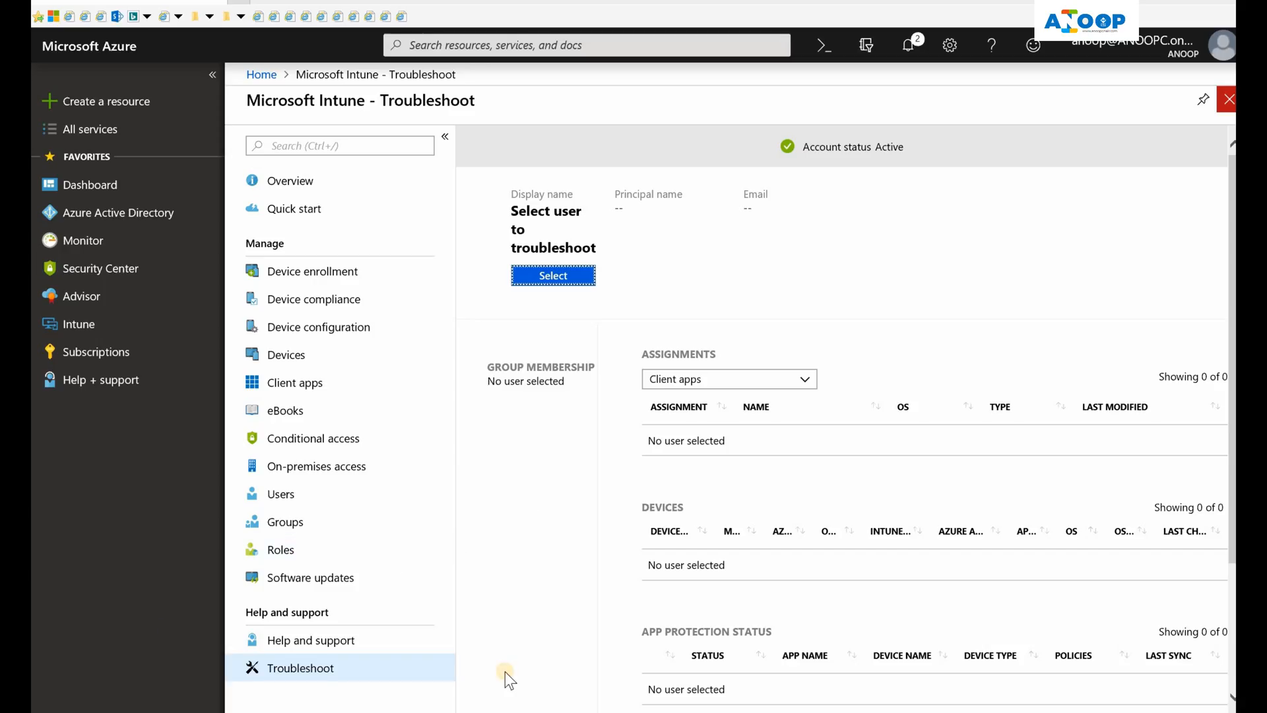
{"action": "mouse_move", "coordinate": [545, 322]}
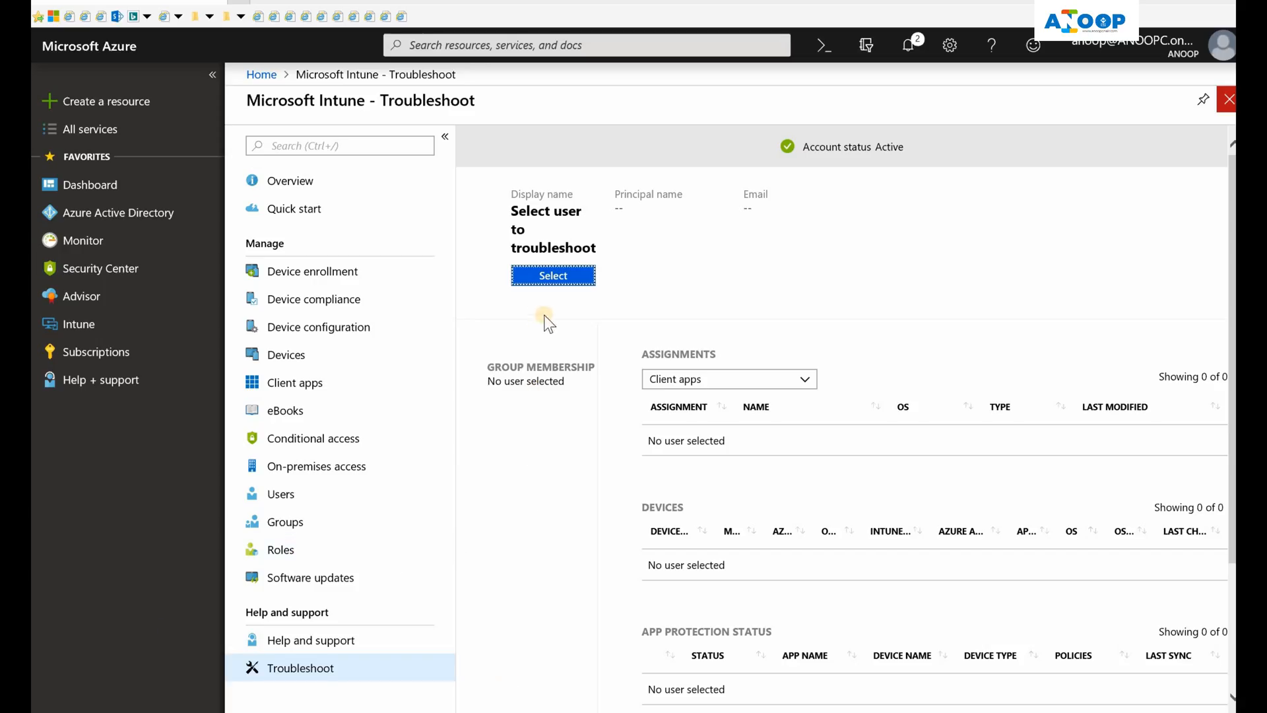
{"action": "mouse_move", "coordinate": [639, 285]}
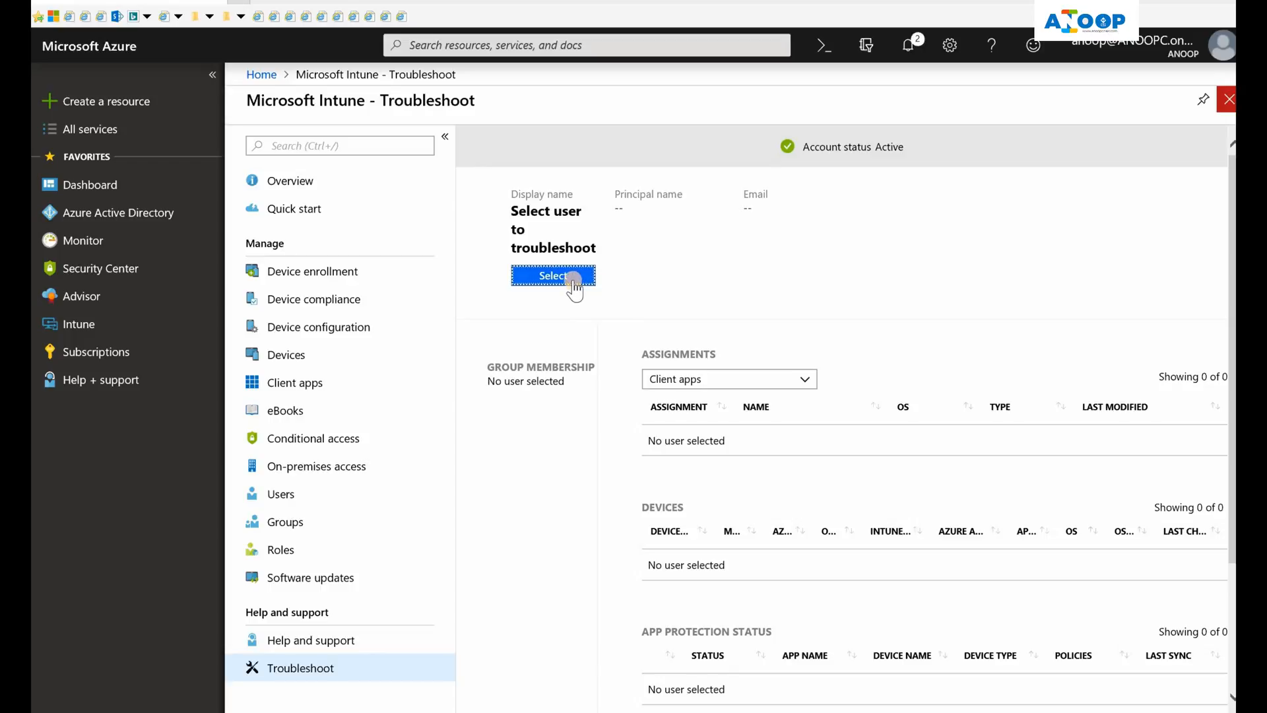
Bring up the Select user blade from Intune Troubleshoot, then dismiss it without choosing anyone.
{"action": "left_click", "coordinate": [554, 274]}
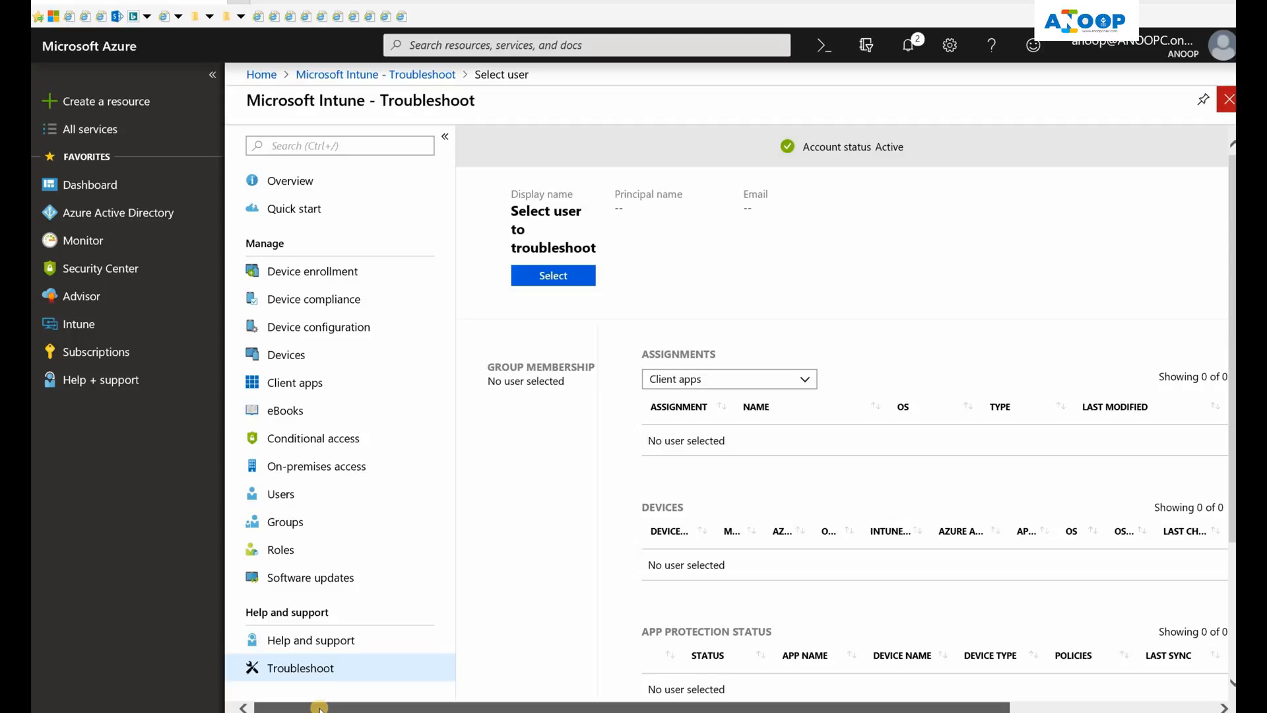
{"action": "left_click", "coordinate": [553, 276]}
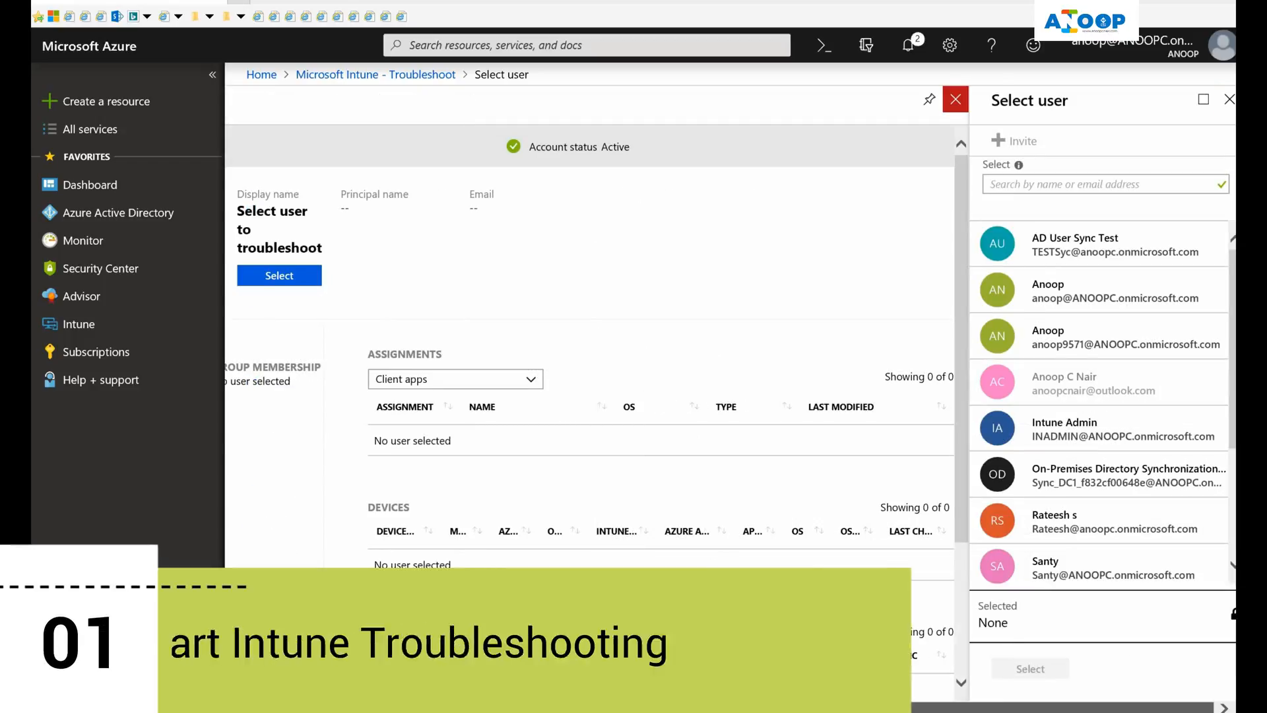
{"action": "left_click", "coordinate": [955, 99]}
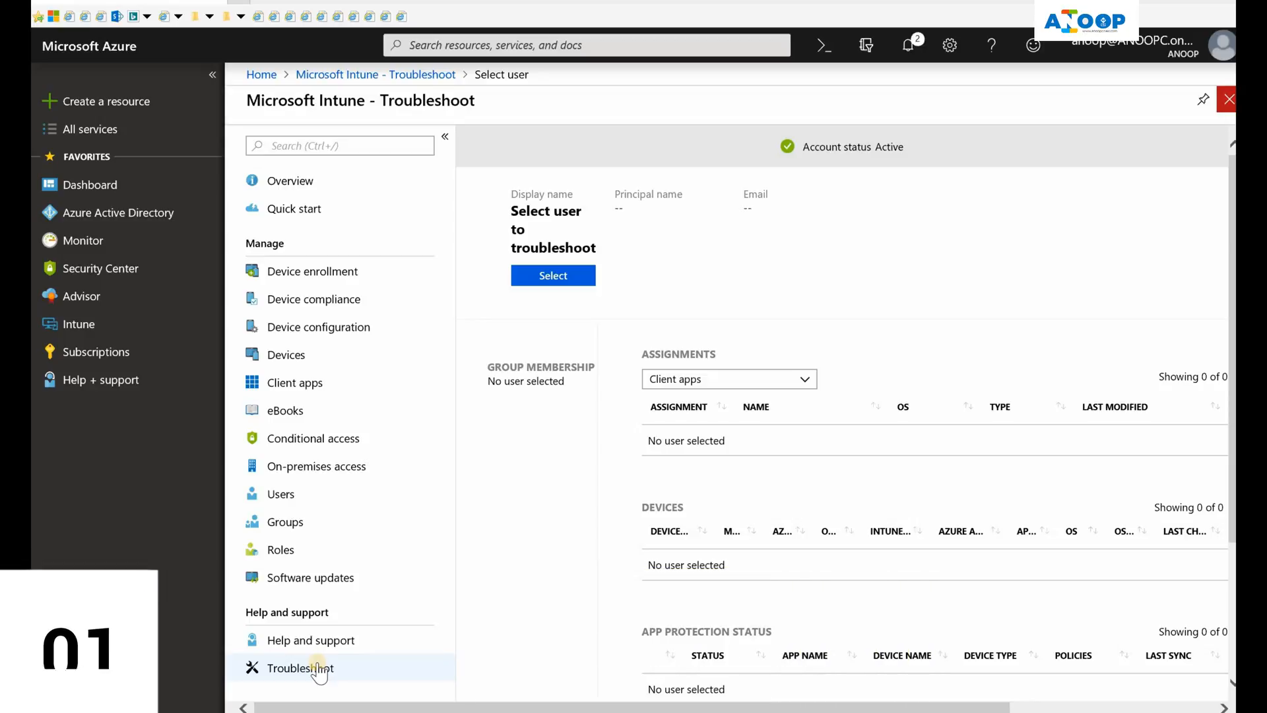
Search the user picker for 'test' and confirm Test as the user to troubleshoot.
{"action": "left_click", "coordinate": [553, 275]}
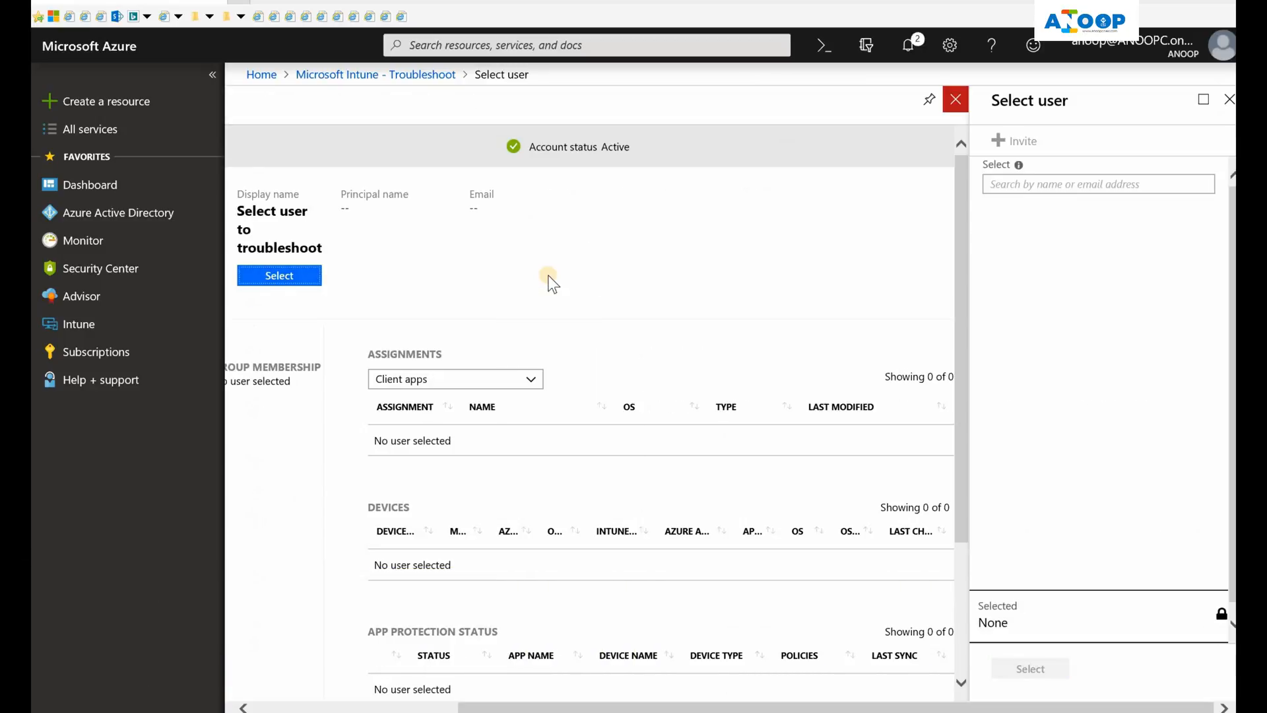
{"action": "type", "text": "tet"}
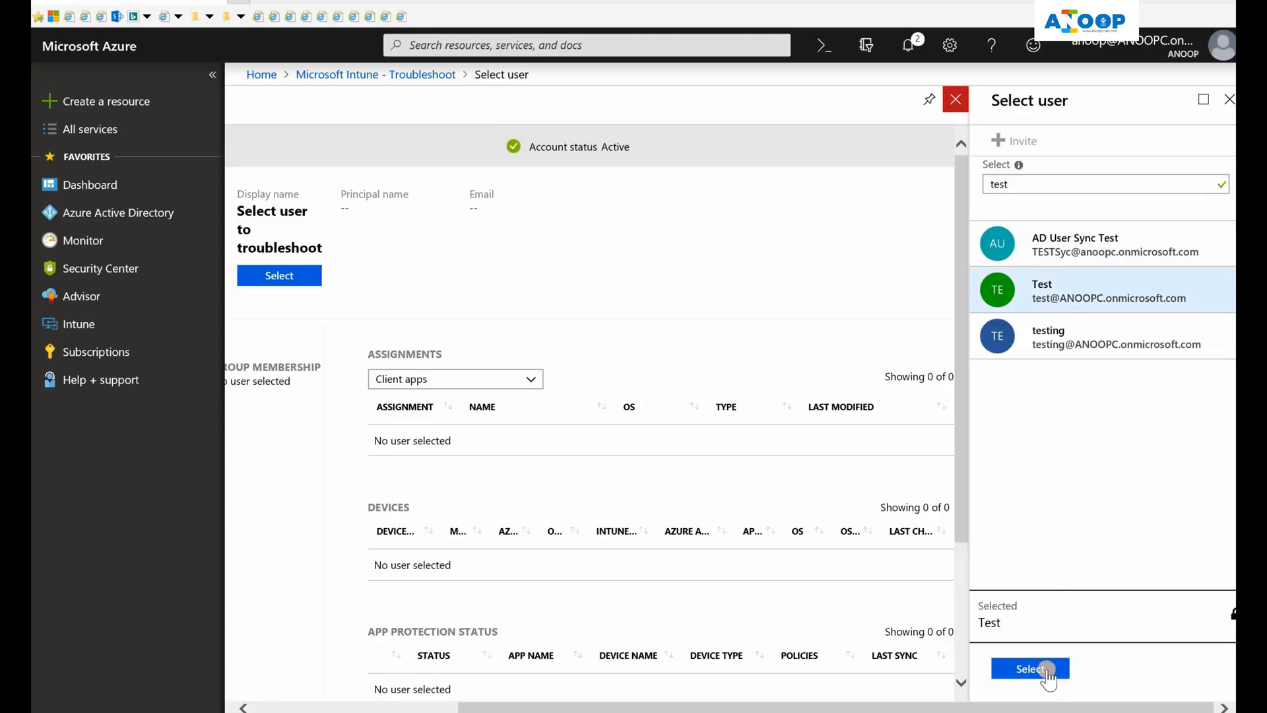
{"action": "left_click", "coordinate": [1029, 668]}
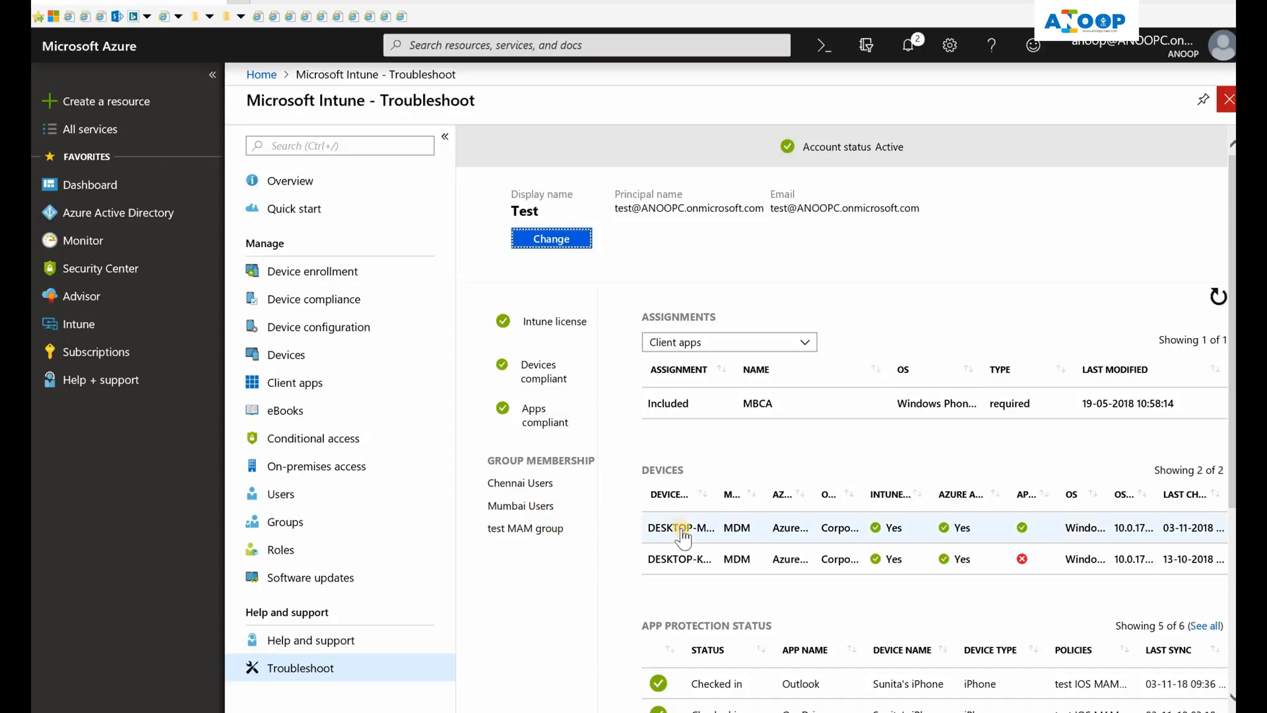
{"action": "mouse_move", "coordinate": [681, 526]}
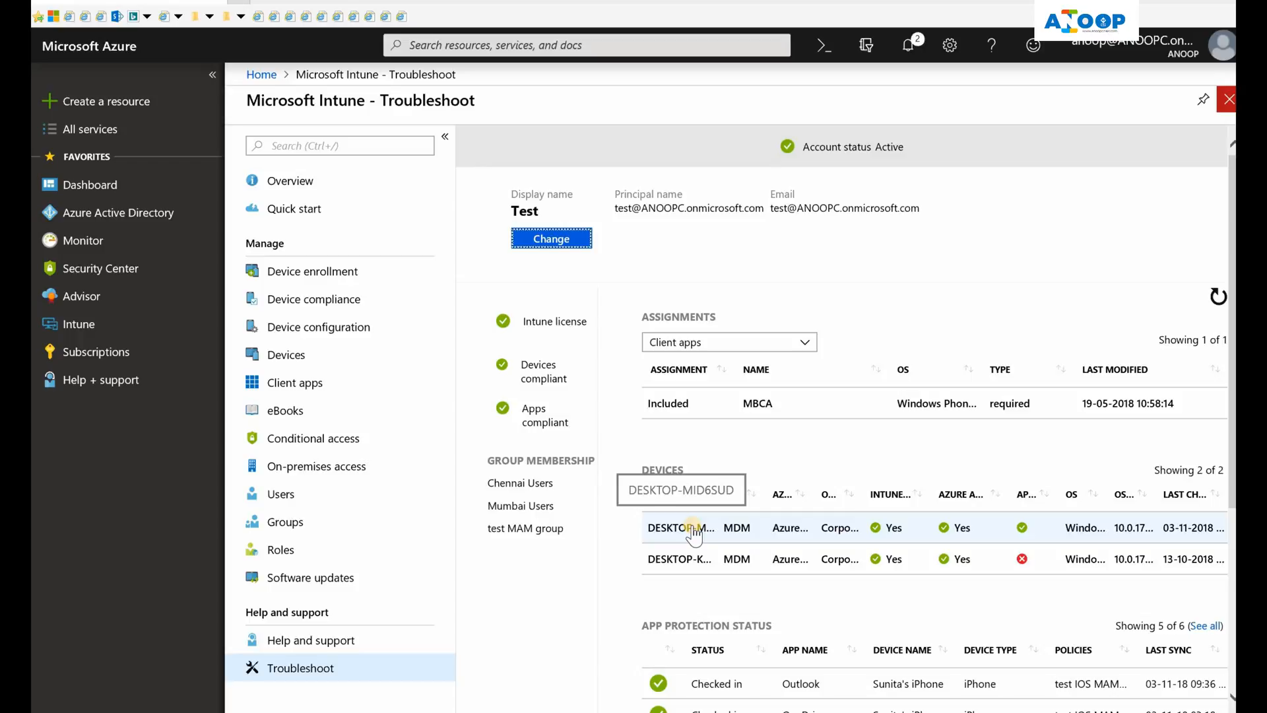
Scroll the Devices list and open the details of DESKTOP-KTVO5U8.
{"action": "scroll", "scroll_direction": "down", "scroll_amount": 3}
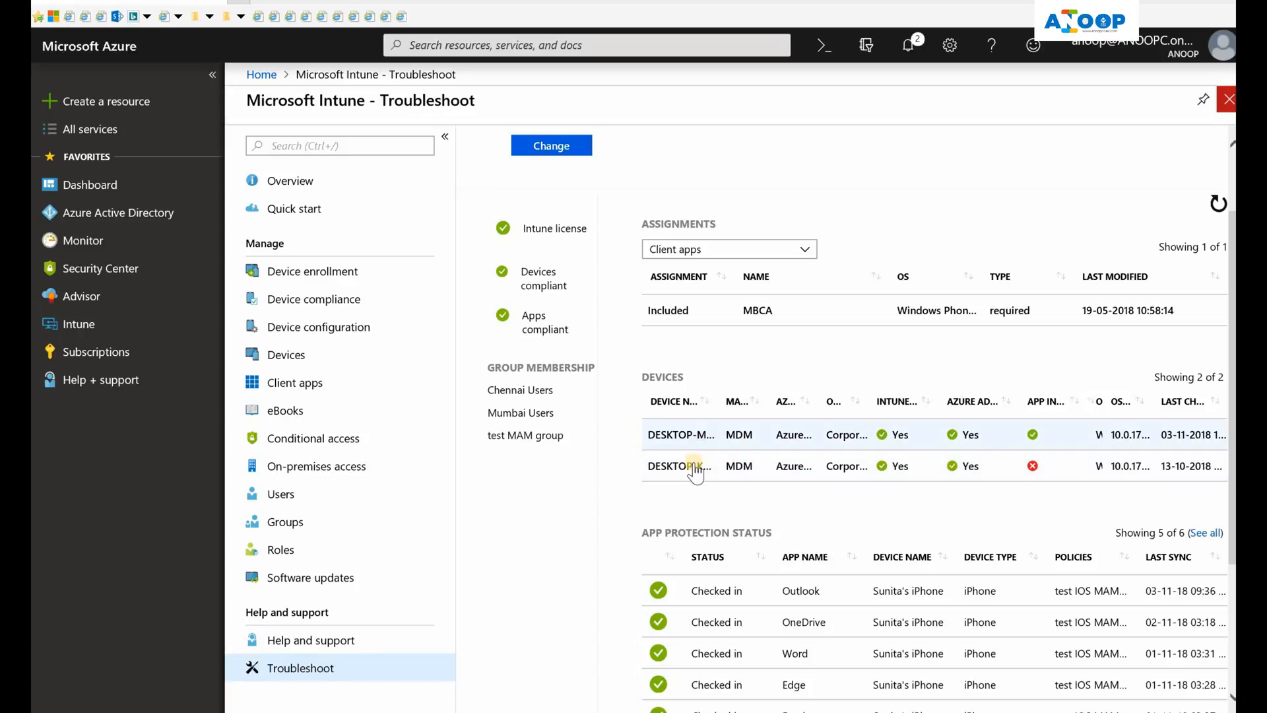
{"action": "left_click", "coordinate": [680, 466]}
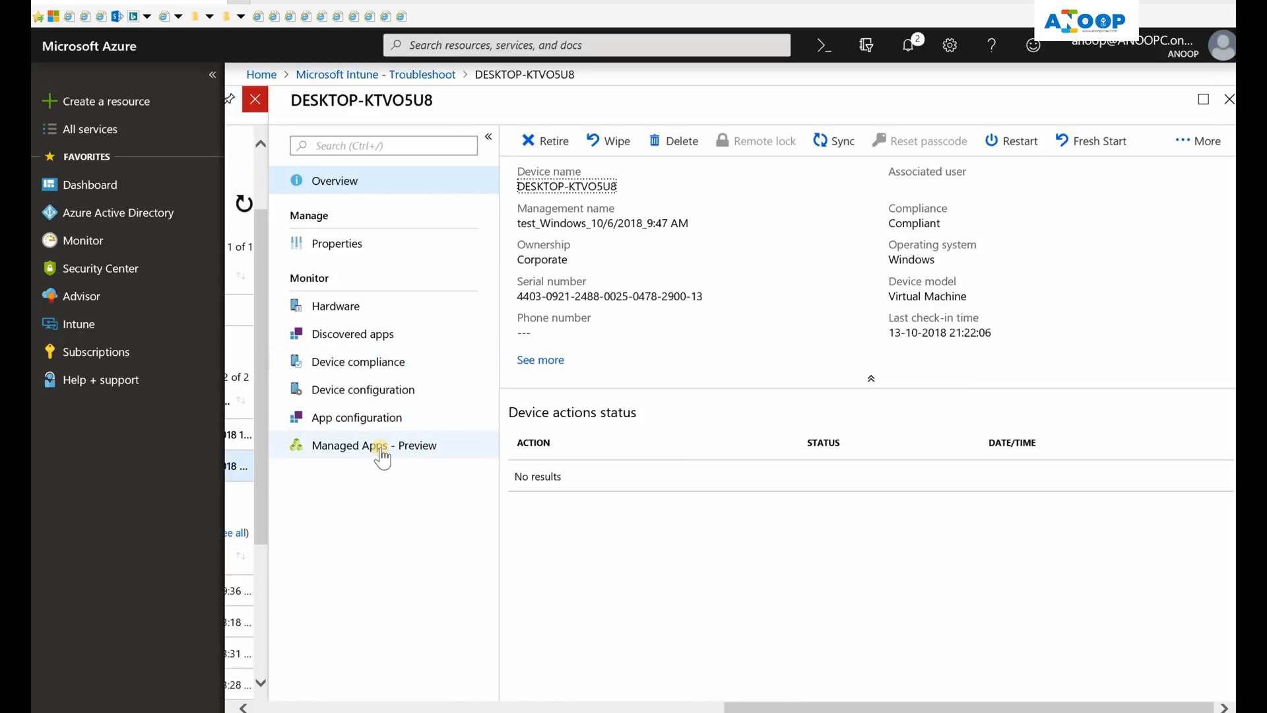
View Managed Apps on DESKTOP-KTVO5U8 and the failed MBCA installation details.
{"action": "left_click", "coordinate": [374, 444]}
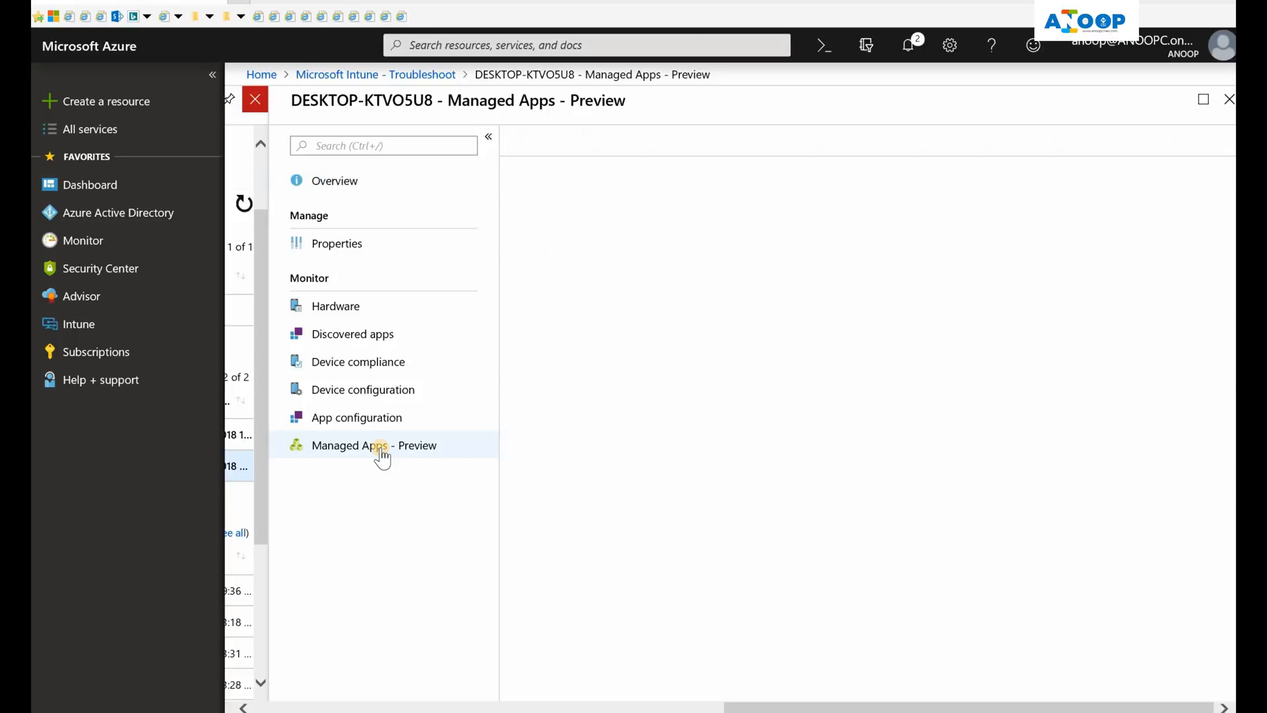
{"action": "left_click", "coordinate": [374, 445]}
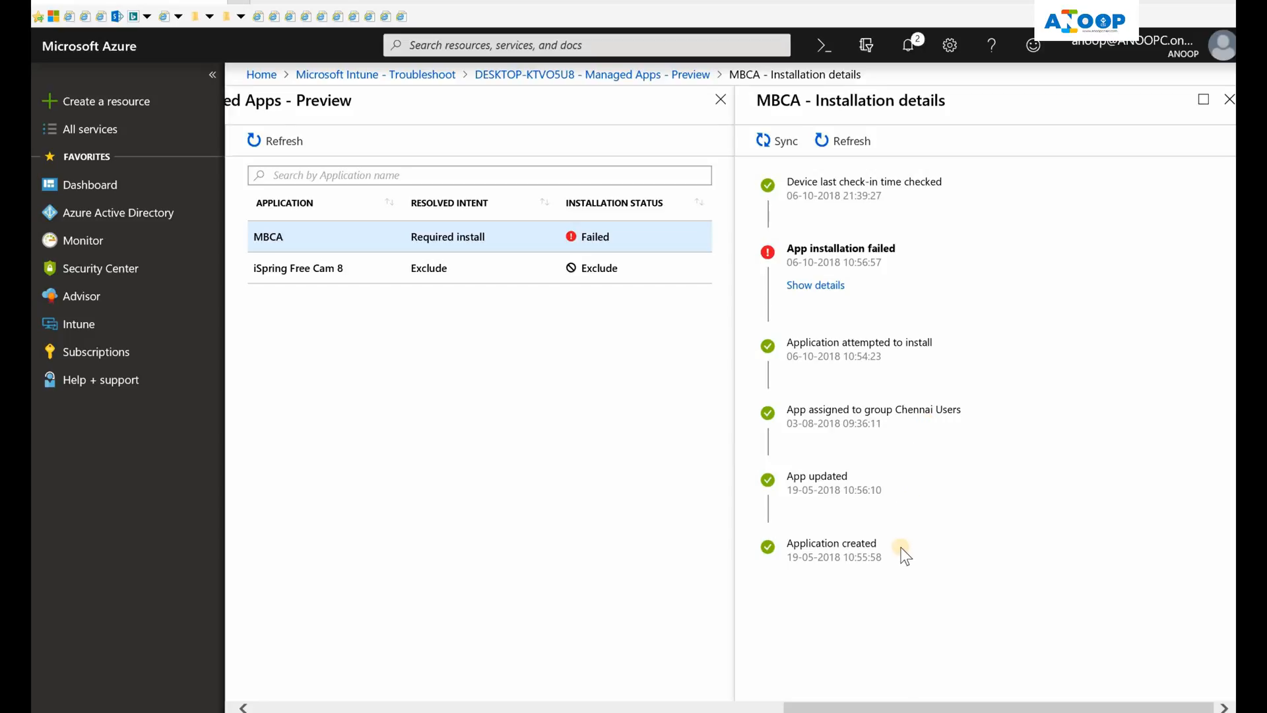
{"action": "left_click", "coordinate": [815, 285]}
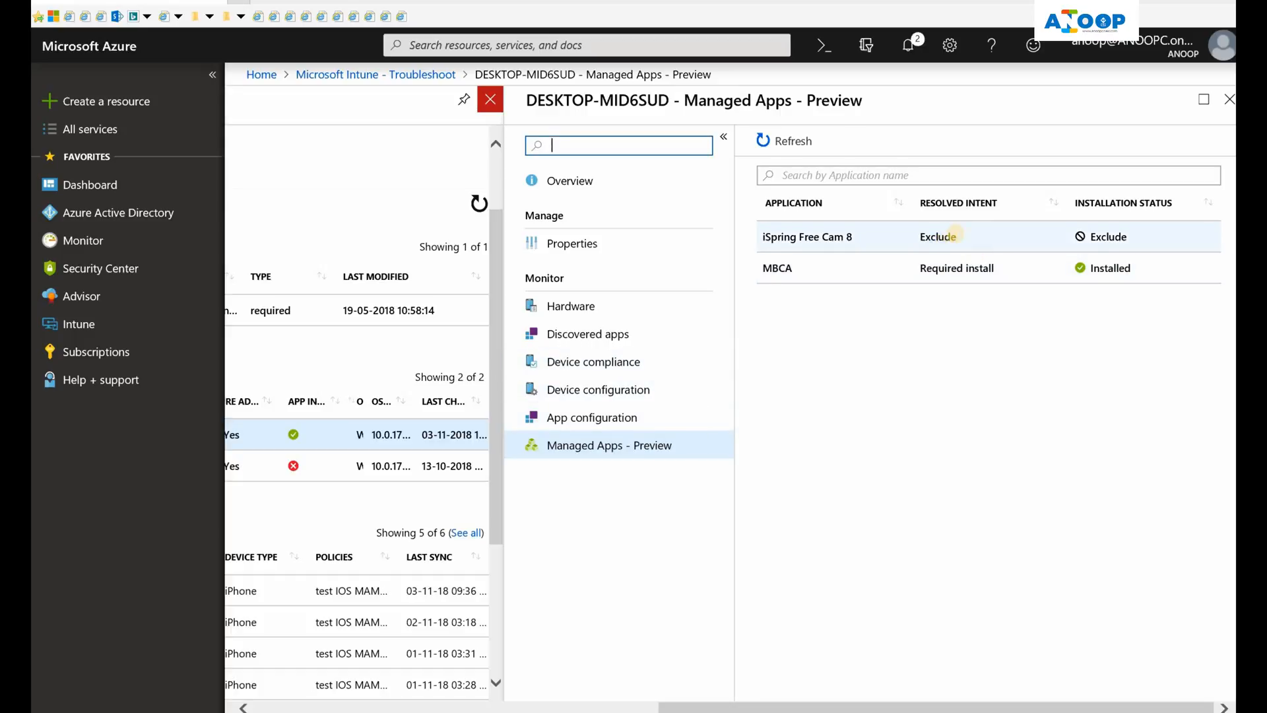
{"action": "mouse_move", "coordinate": [929, 276]}
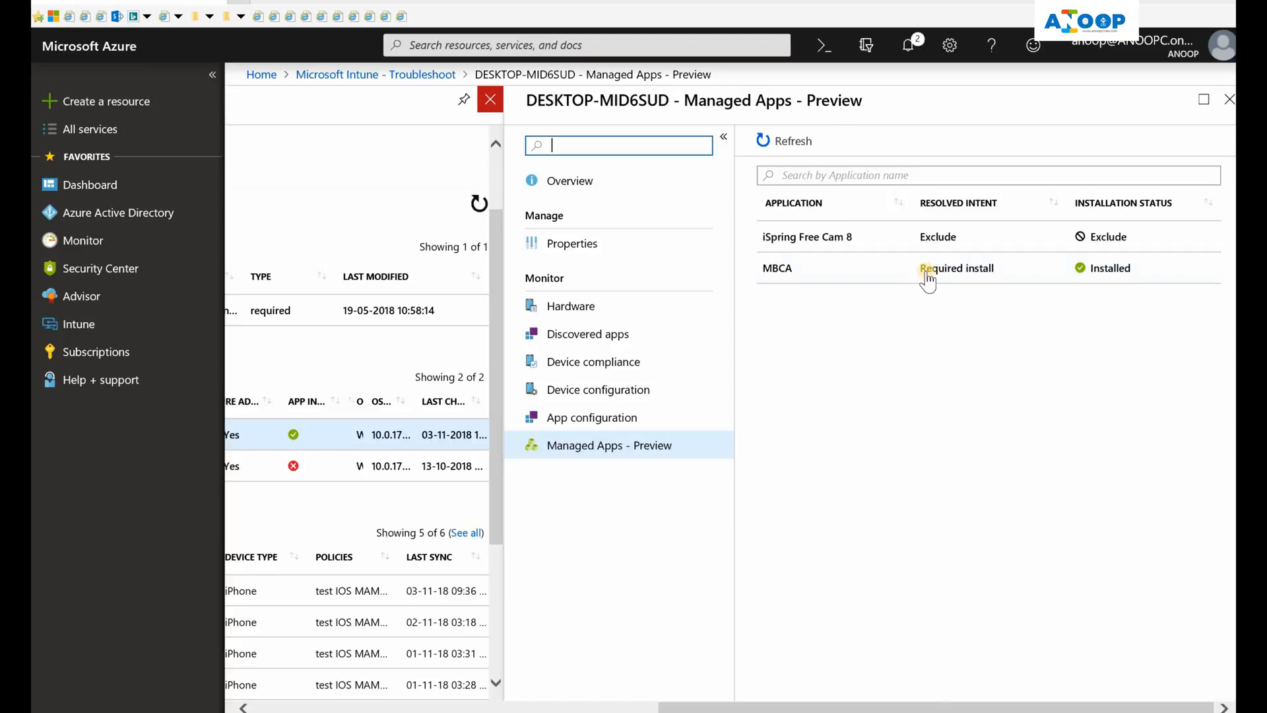
{"action": "mouse_move", "coordinate": [810, 339]}
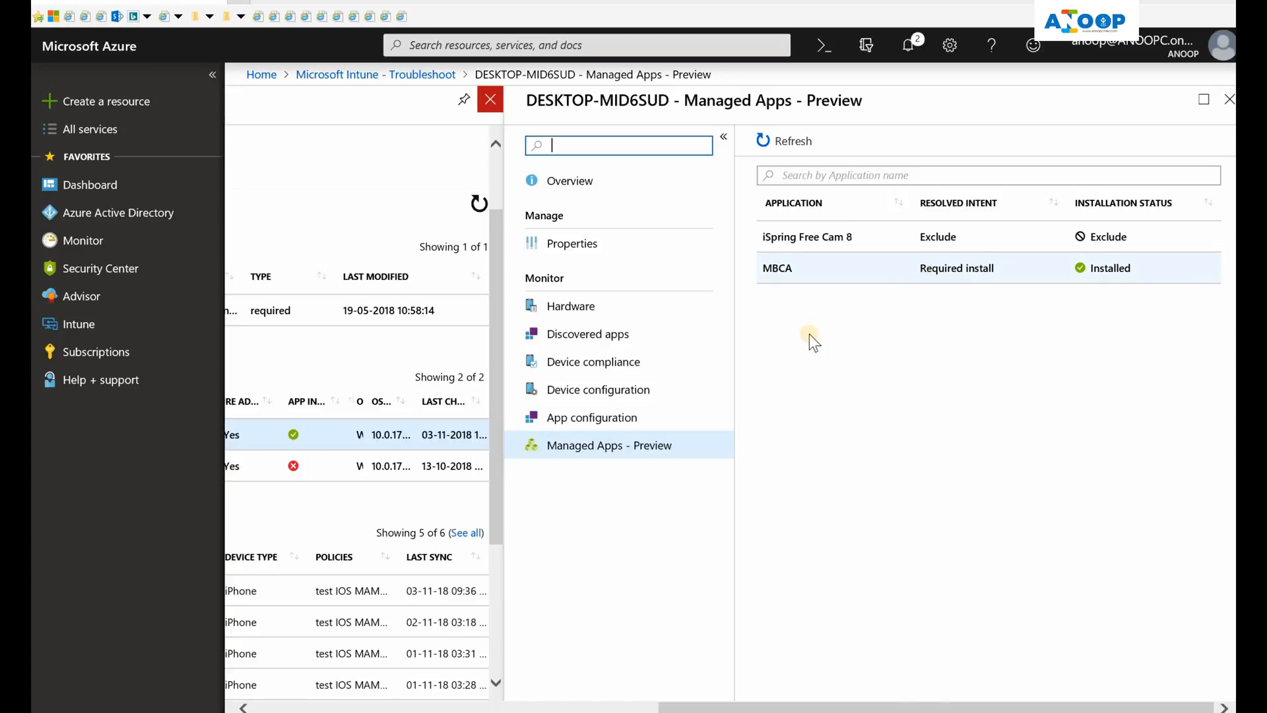
{"action": "mouse_move", "coordinate": [598, 390]}
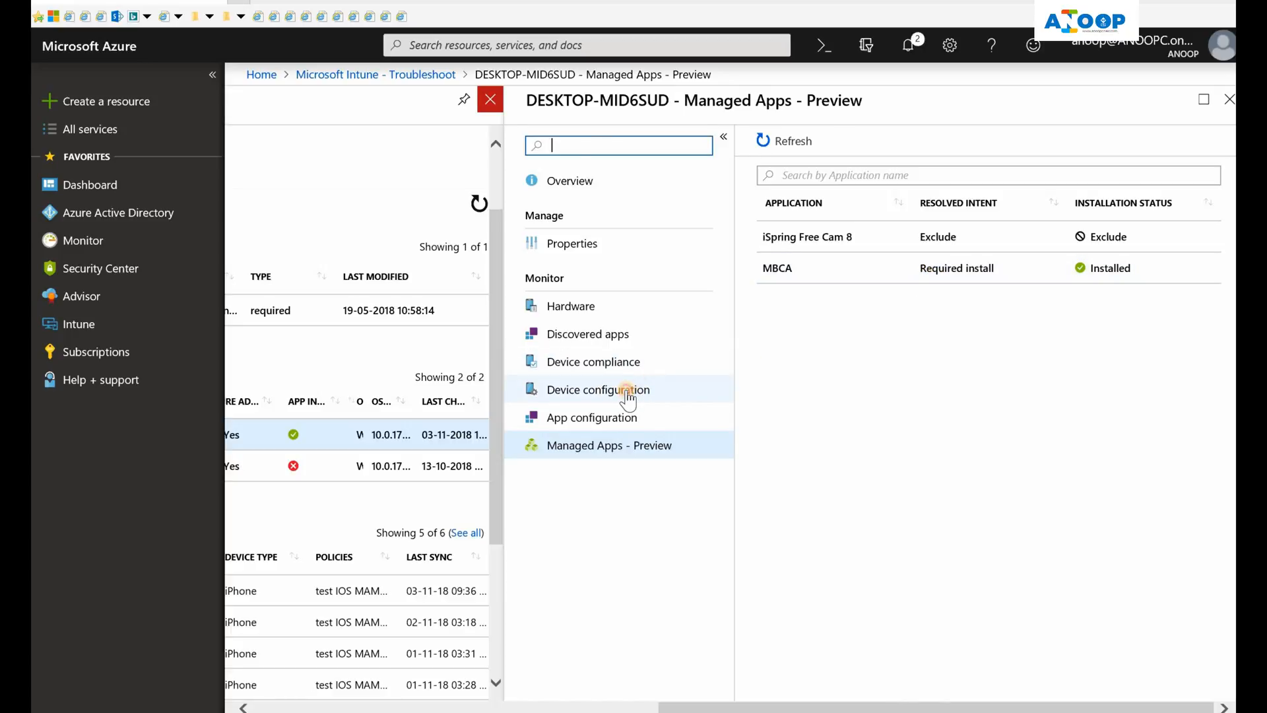
Show DESKTOP-MID6SUD's device configuration policies, all four Succeeded.
{"action": "left_click", "coordinate": [598, 388]}
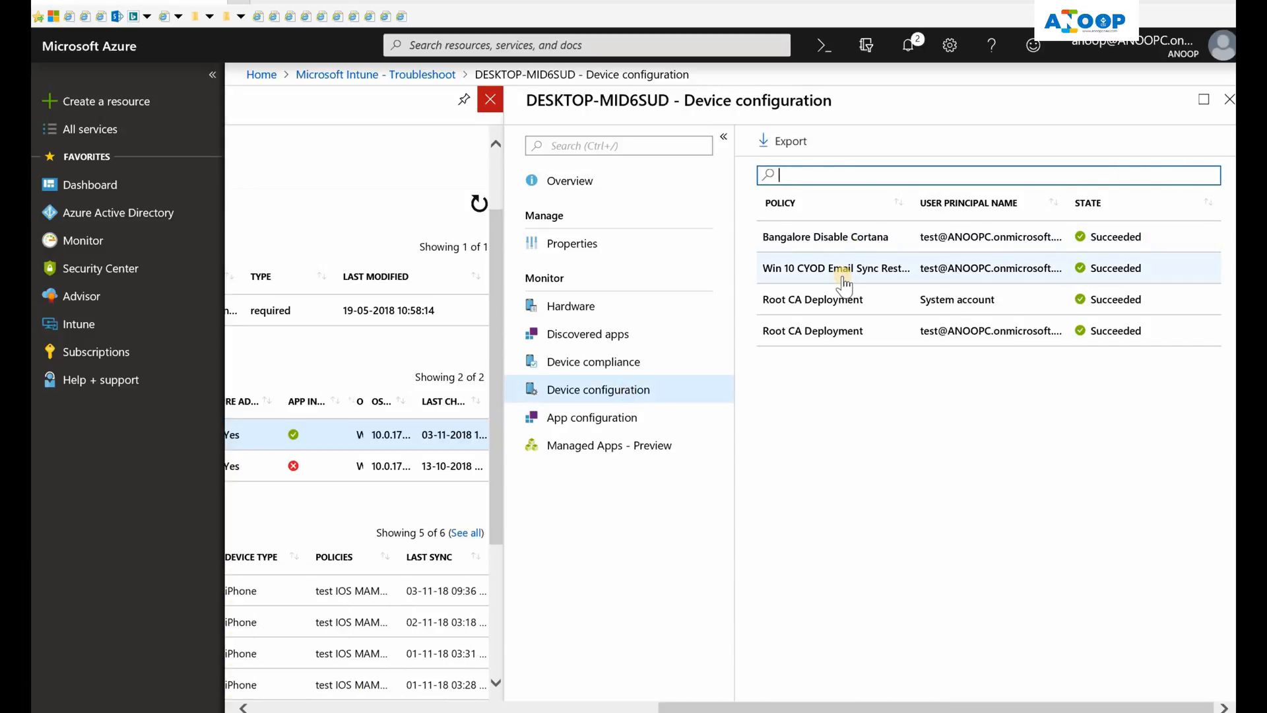
Review per-setting status of the Win 10 CYOD Email Sync Restriction and Bangalore Disable Cortana policies.
{"action": "left_click", "coordinate": [837, 268]}
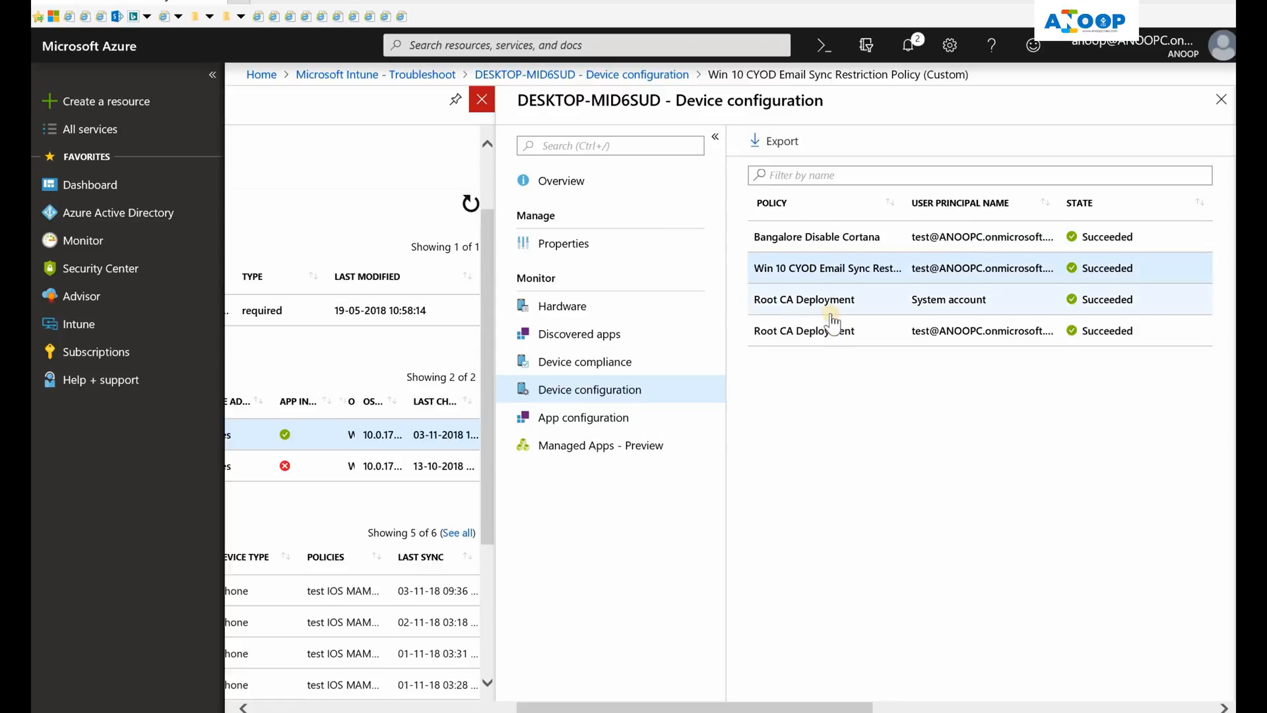
{"action": "mouse_move", "coordinate": [826, 268]}
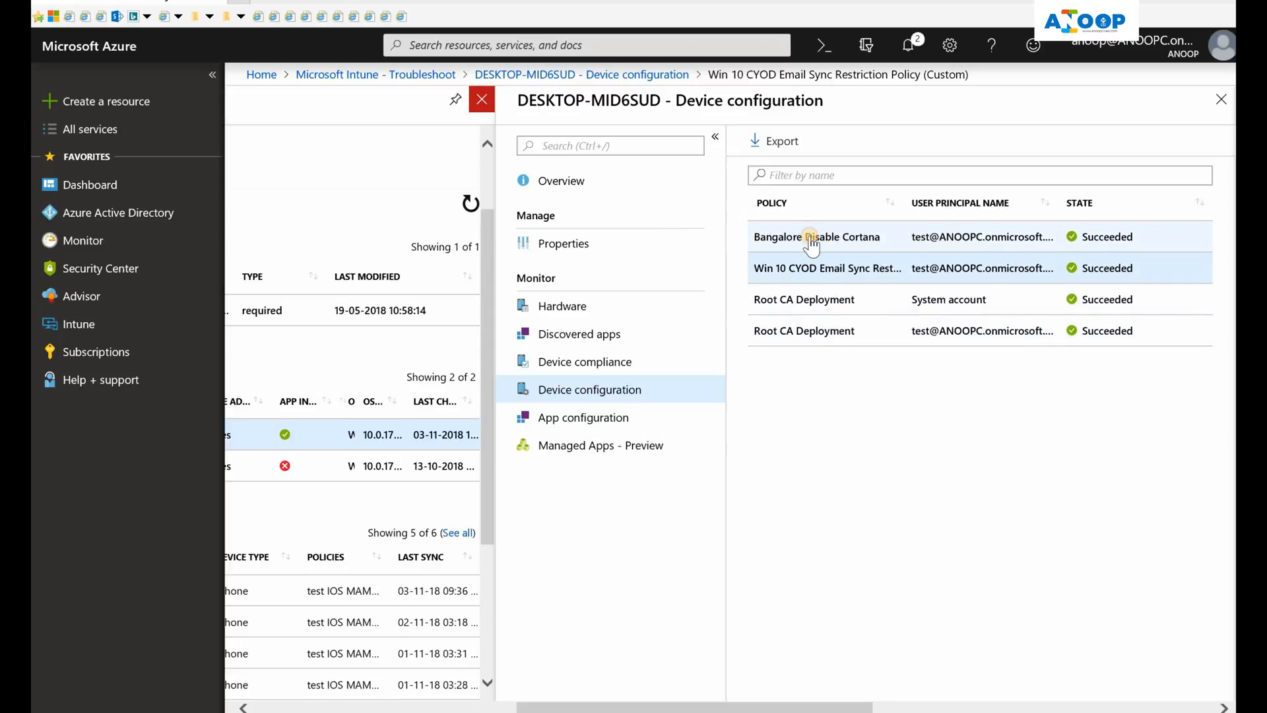
{"action": "left_click", "coordinate": [817, 236]}
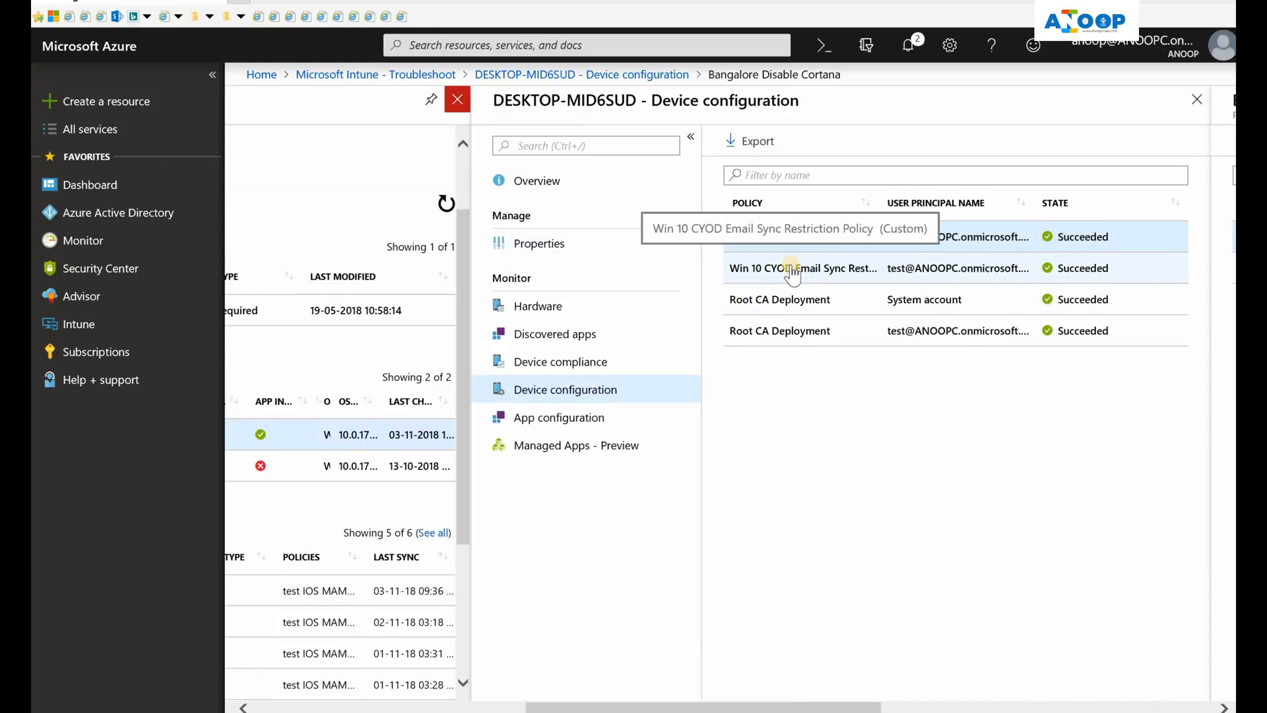
{"action": "left_click", "coordinate": [802, 268]}
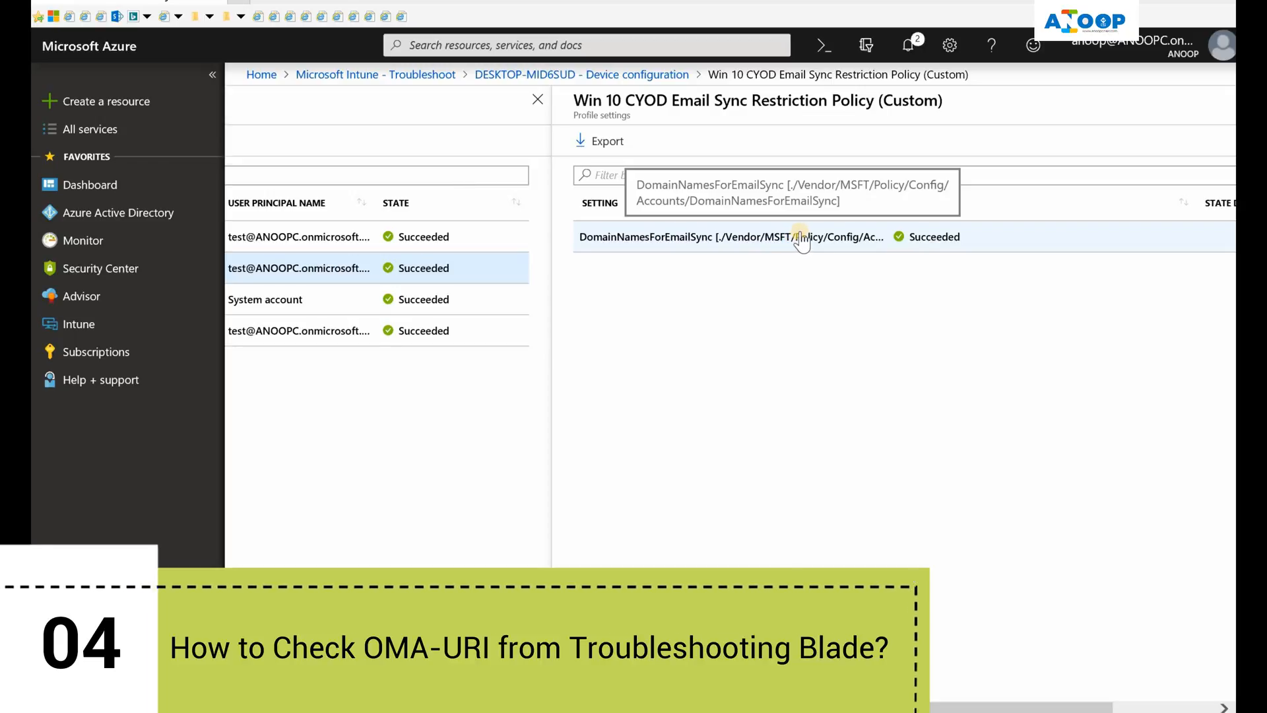
{"action": "mouse_move", "coordinate": [799, 243]}
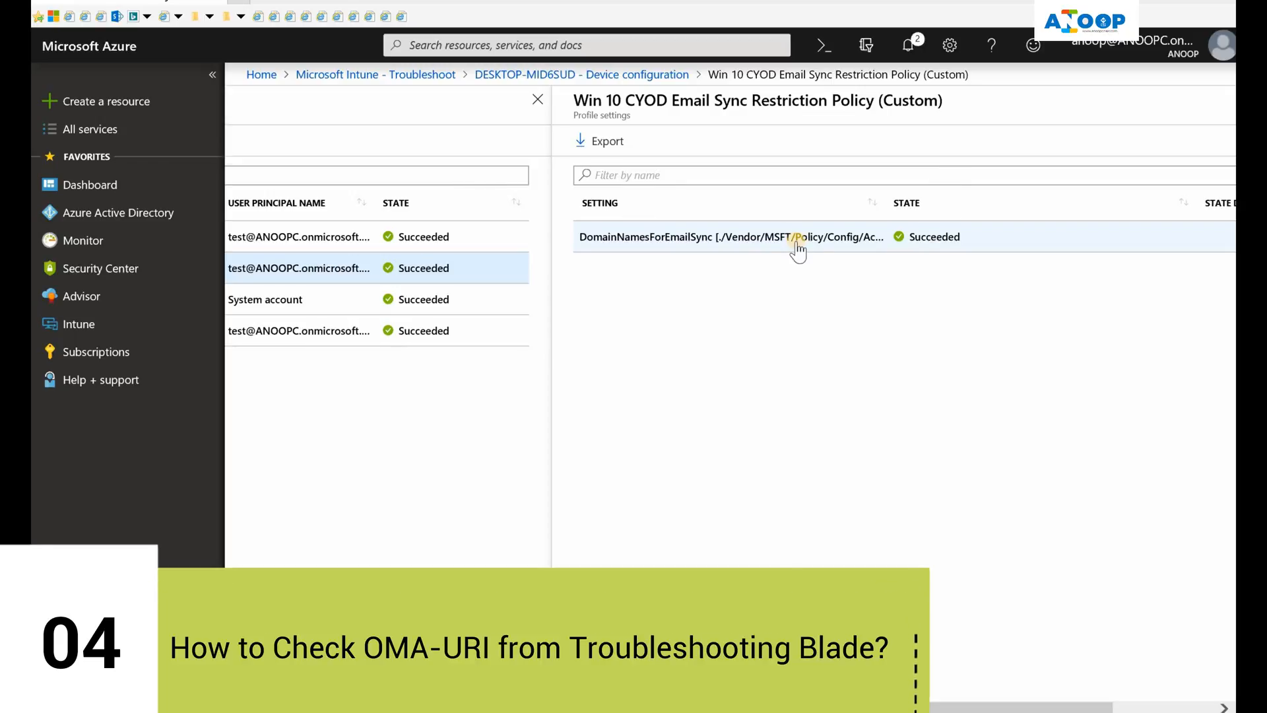
{"action": "mouse_move", "coordinate": [696, 236]}
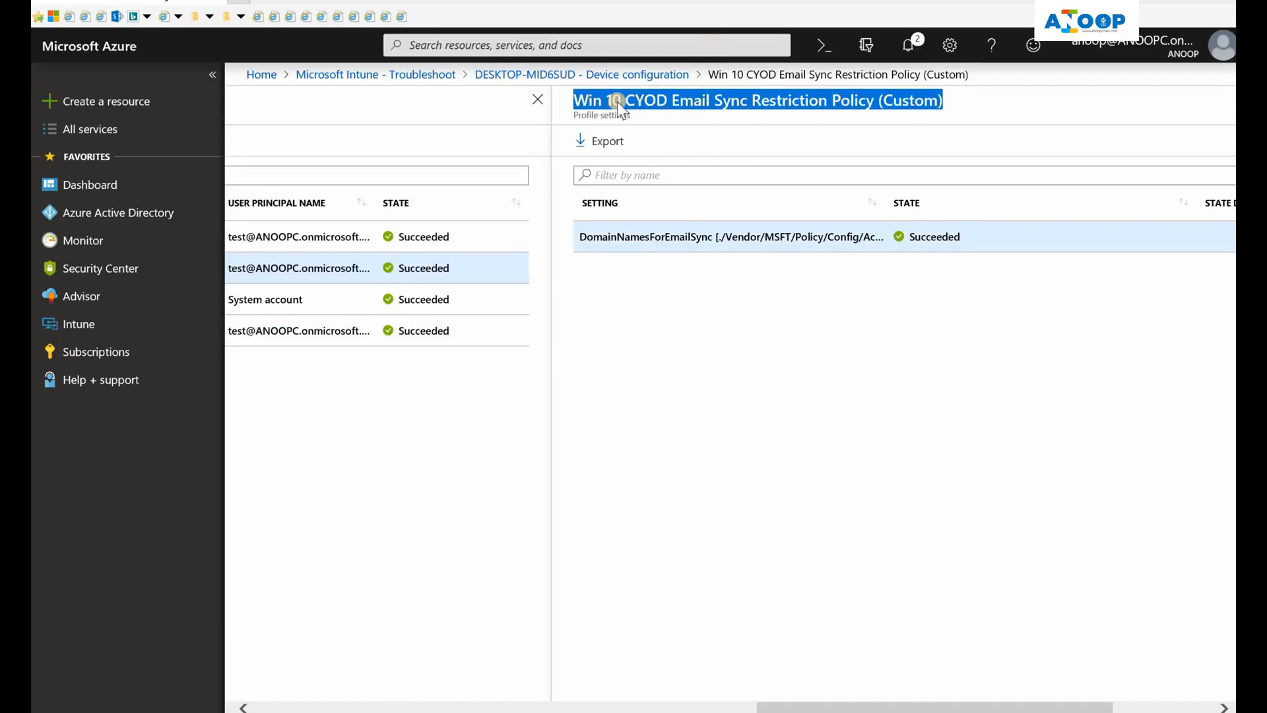
{"action": "mouse_move", "coordinate": [814, 705]}
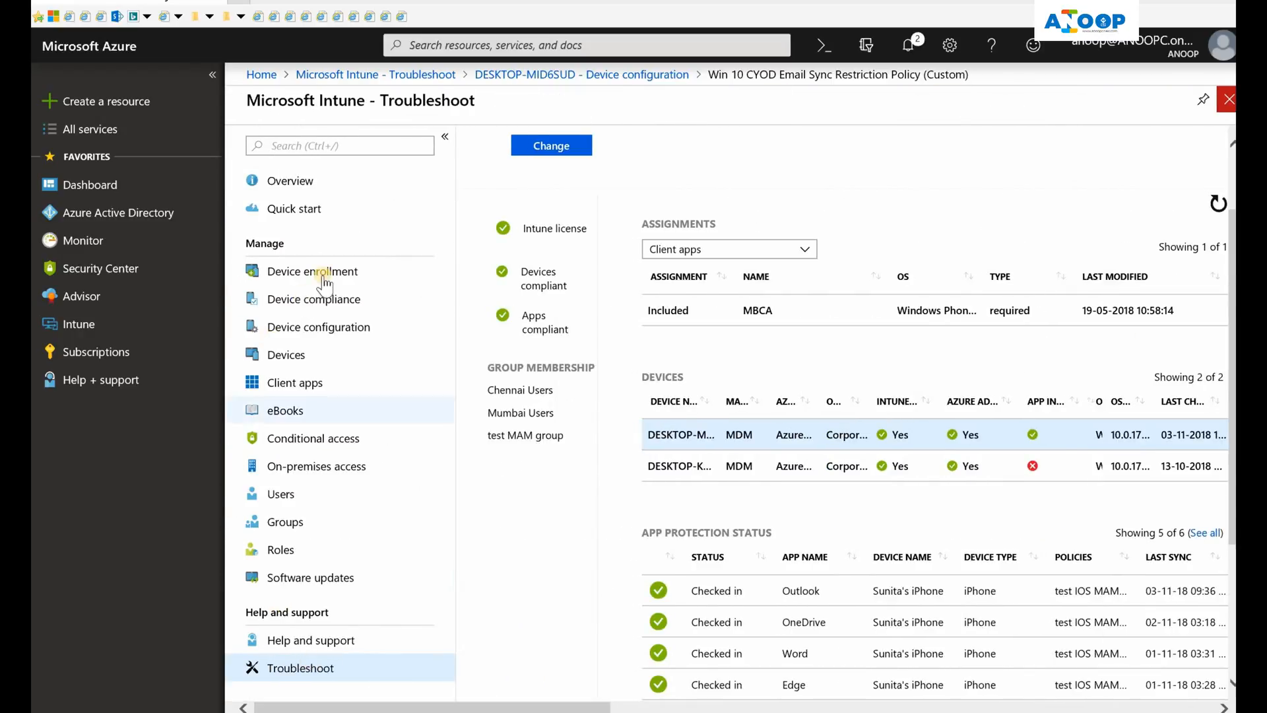
Reach the Win 10 CYOD Email Sync Restriction Policy via Device configuration > Profiles.
{"action": "left_click", "coordinate": [318, 326]}
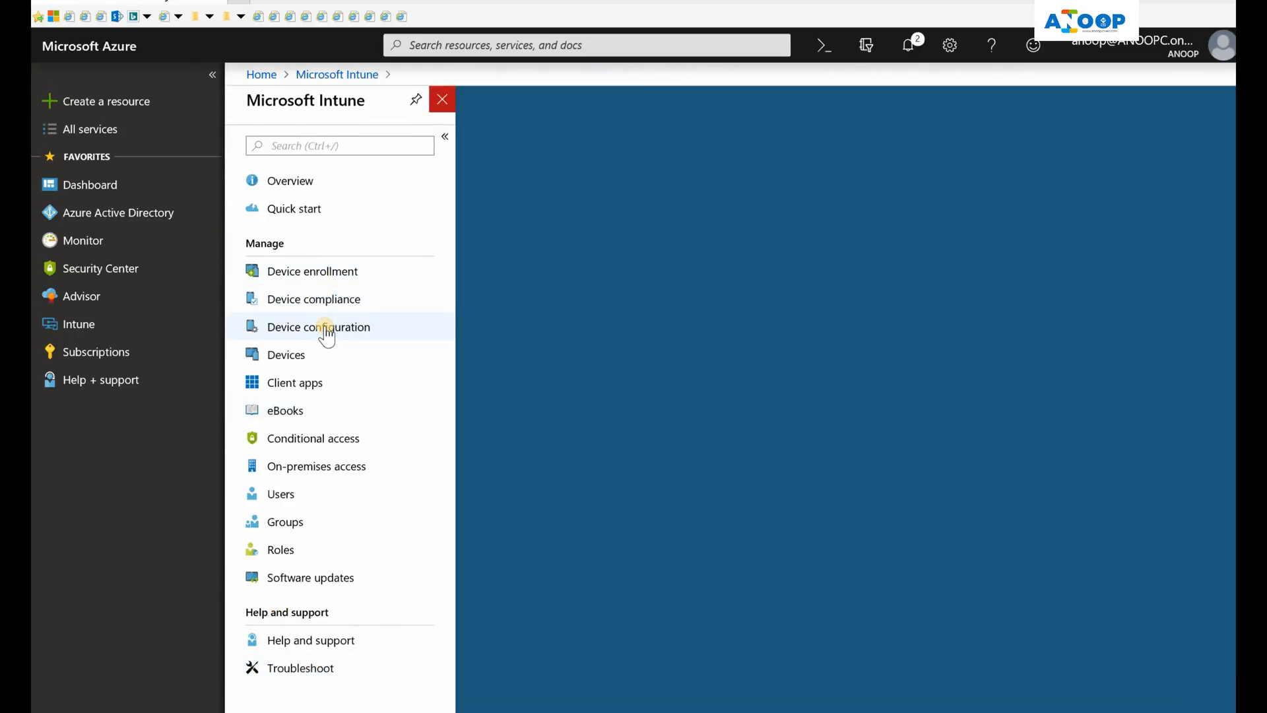
{"action": "left_click", "coordinate": [318, 326]}
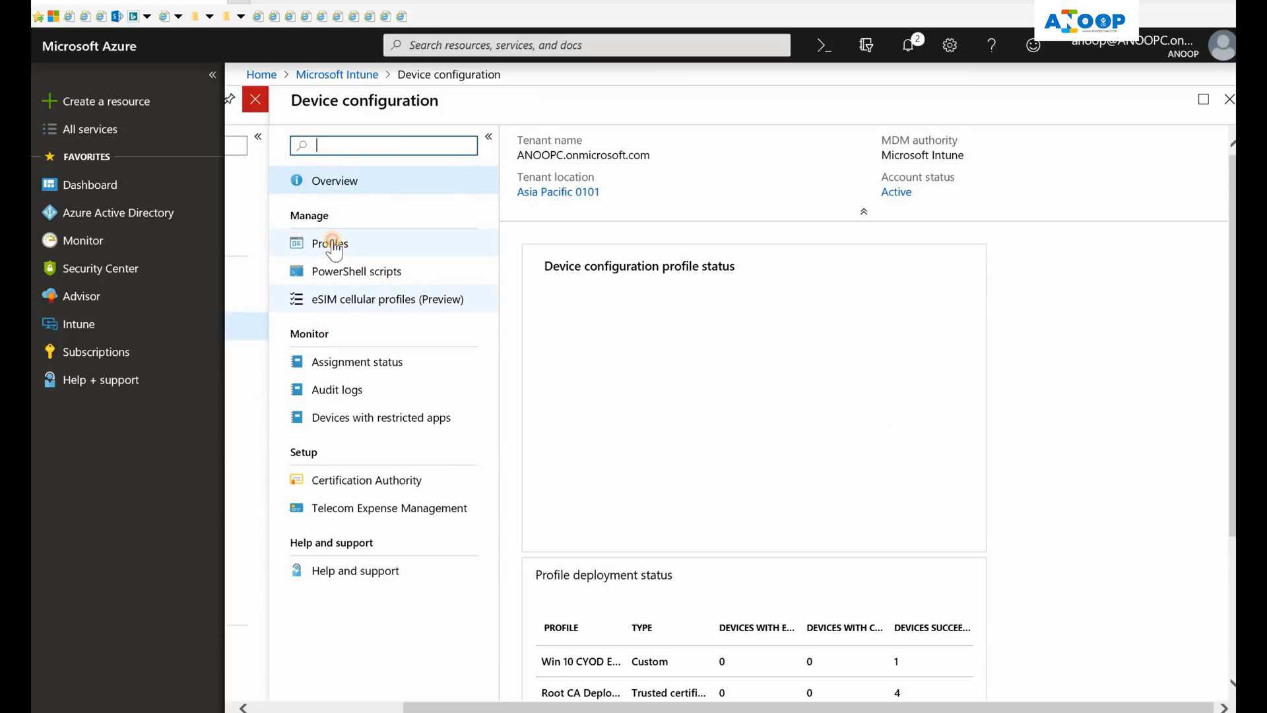
{"action": "left_click", "coordinate": [329, 243]}
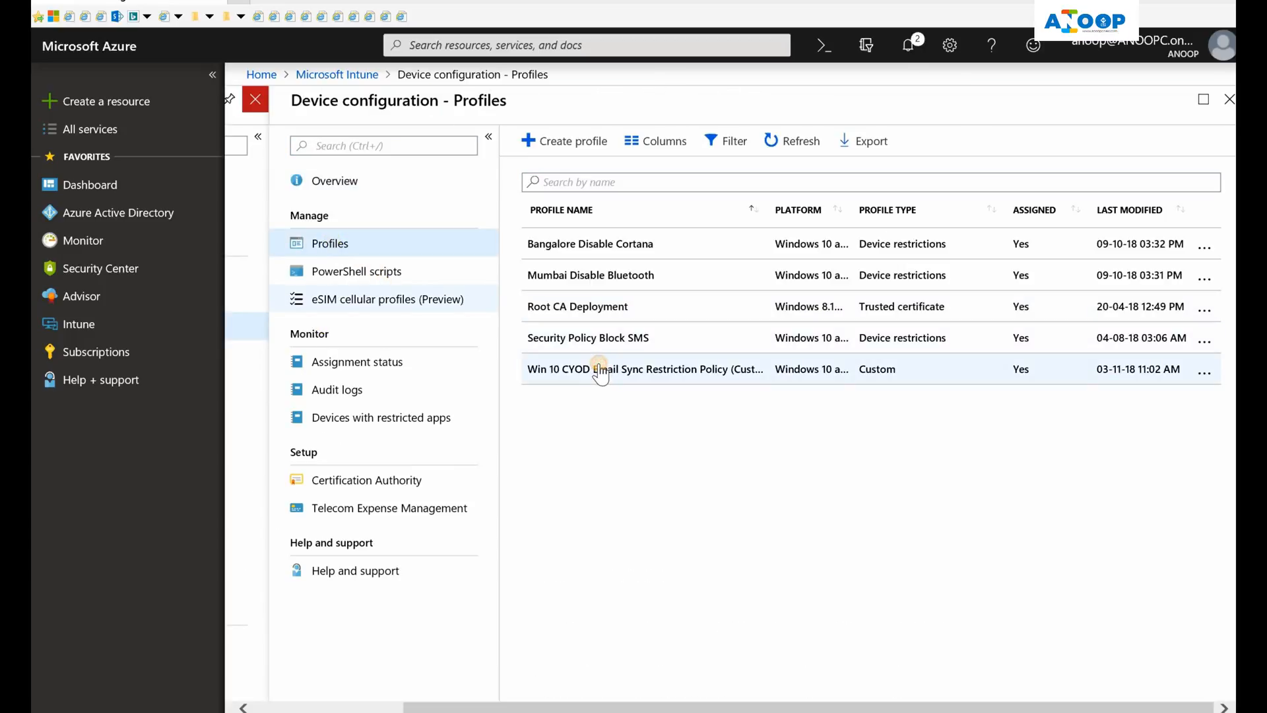
{"action": "left_click", "coordinate": [639, 368]}
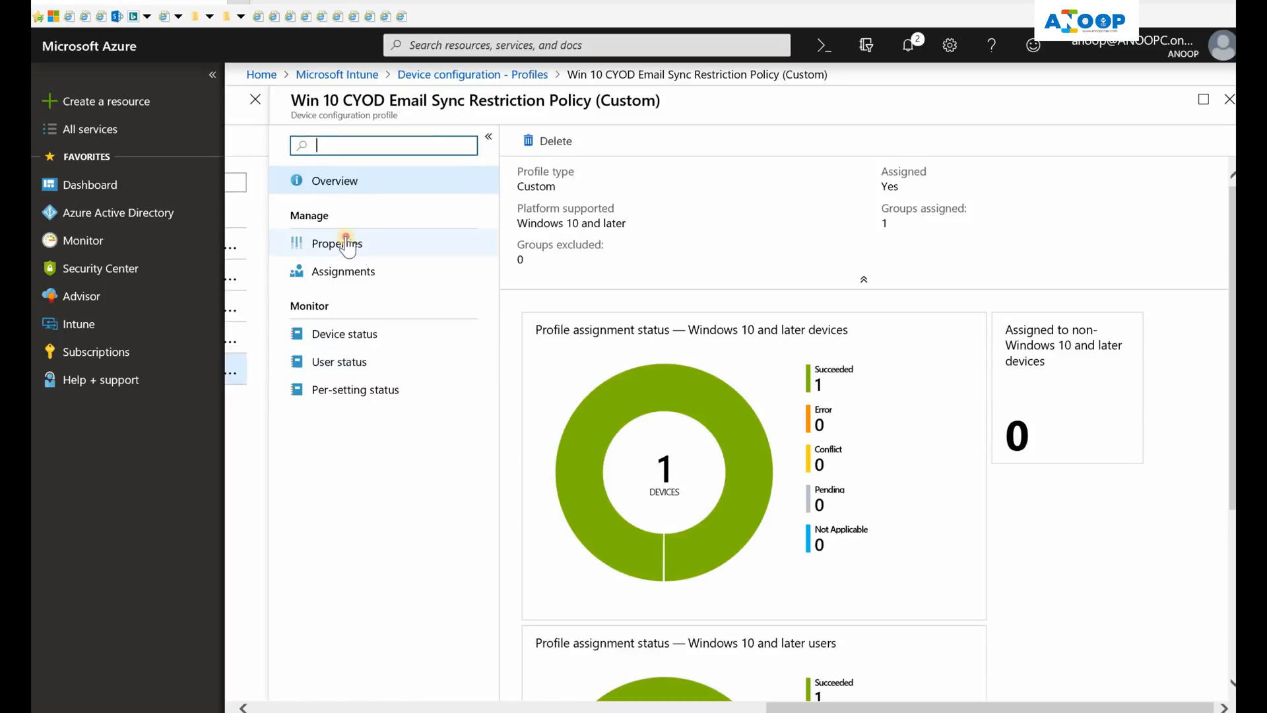
Through the policy's Device status, view DomainNamesForEmailSync Succeeded on DESKTOP-MID6SUD.
{"action": "left_click", "coordinate": [337, 243]}
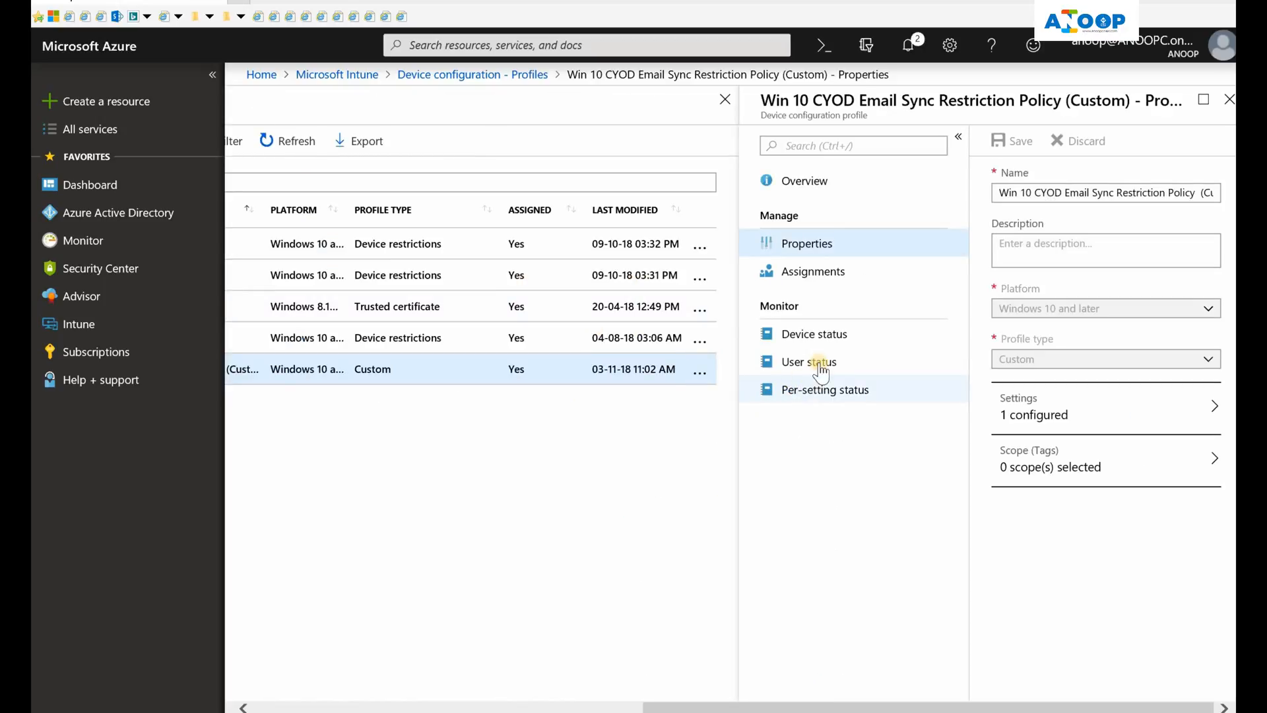
{"action": "left_click", "coordinate": [814, 334]}
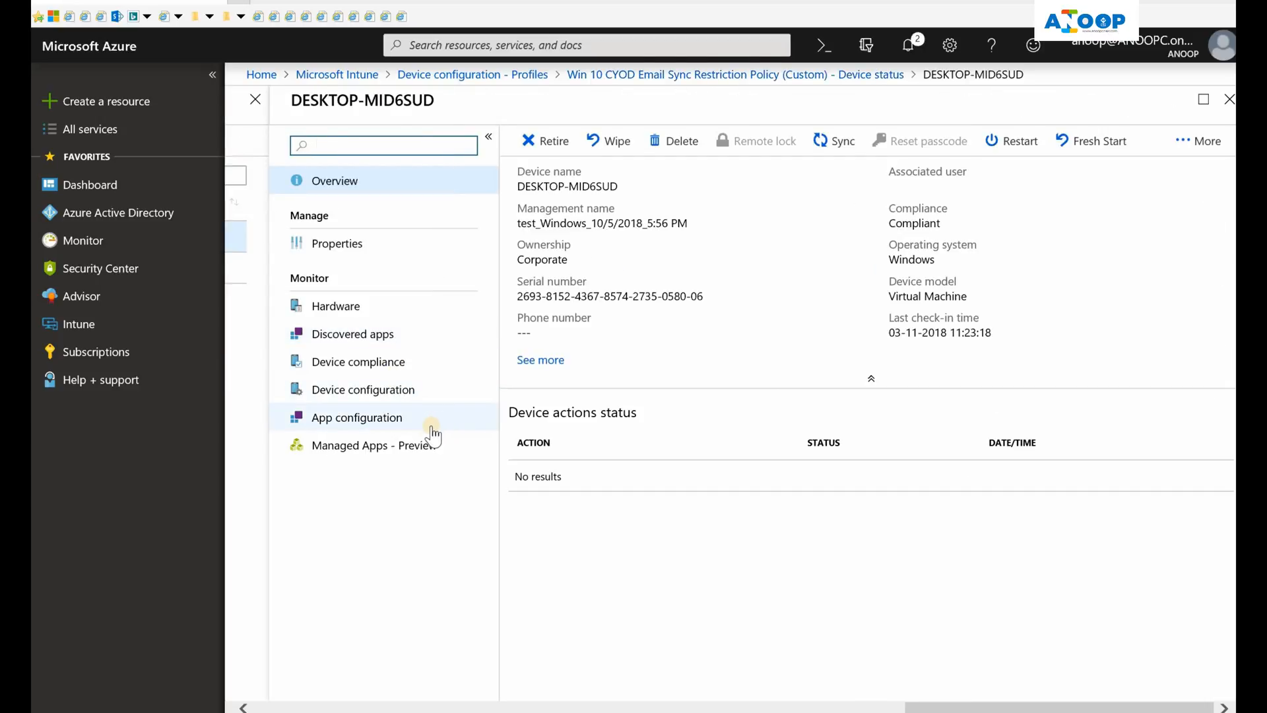
{"action": "mouse_move", "coordinate": [372, 393]}
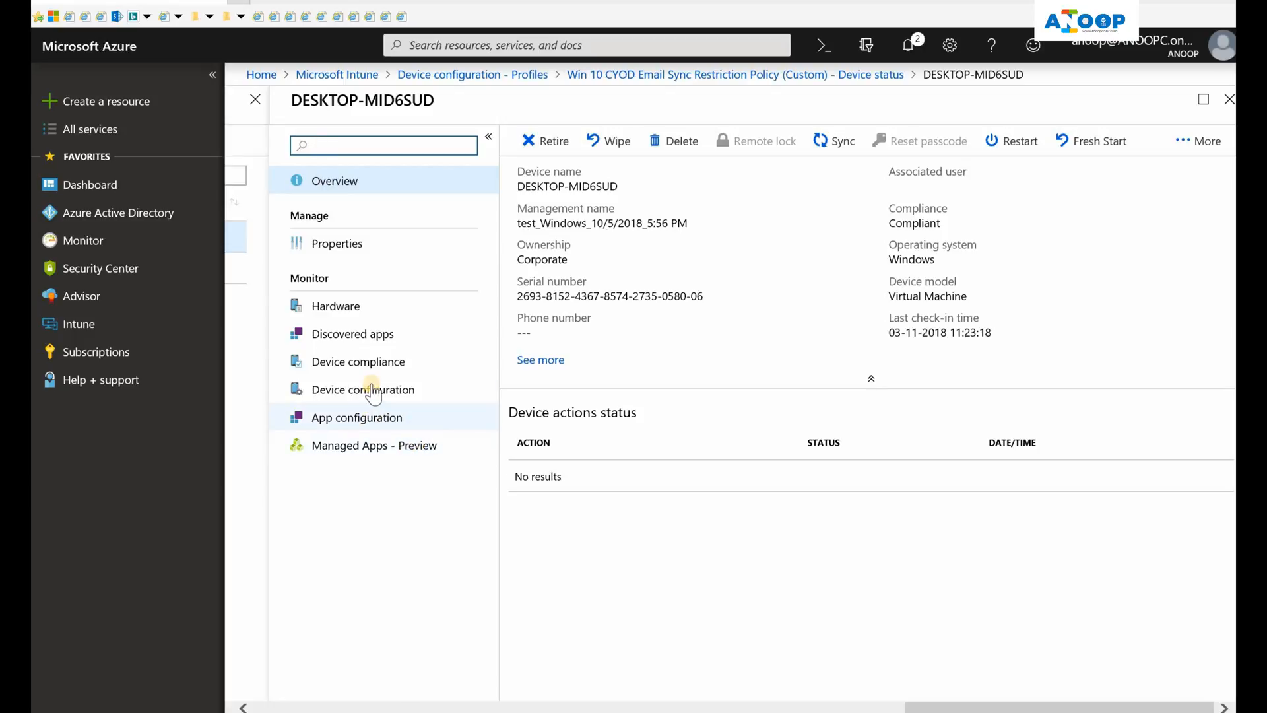
{"action": "left_click", "coordinate": [363, 388]}
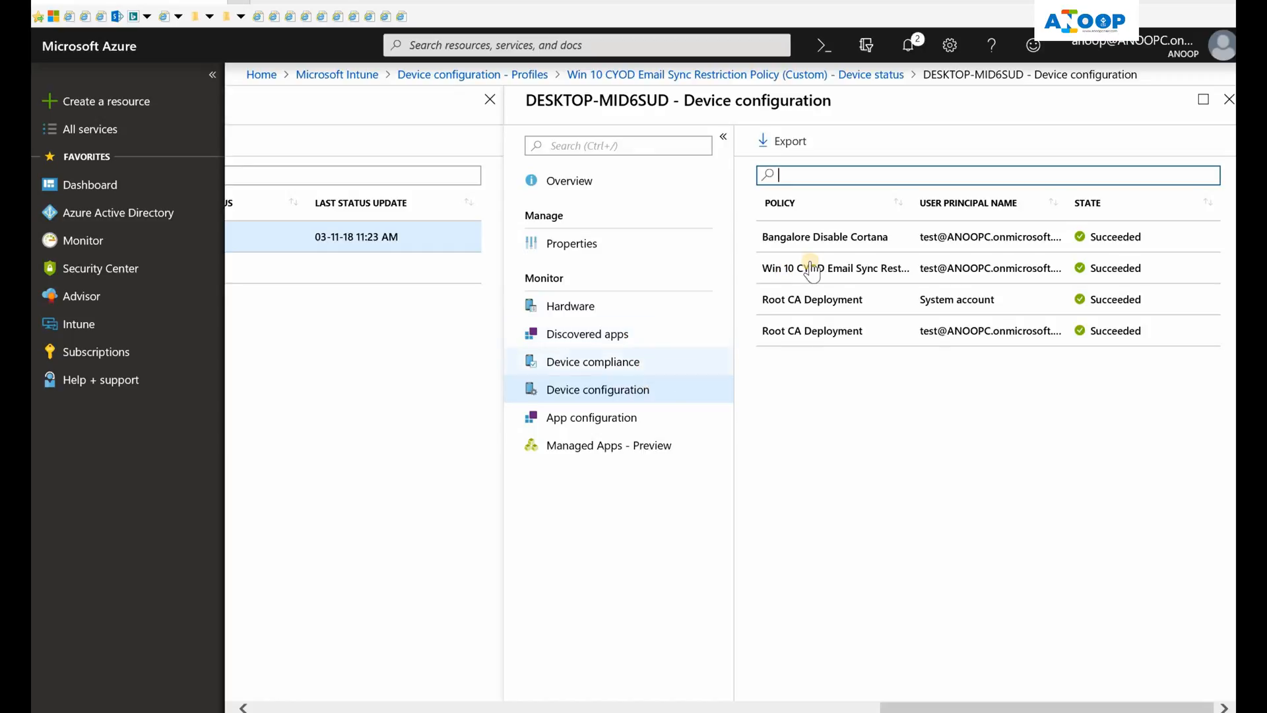
{"action": "left_click", "coordinate": [835, 268]}
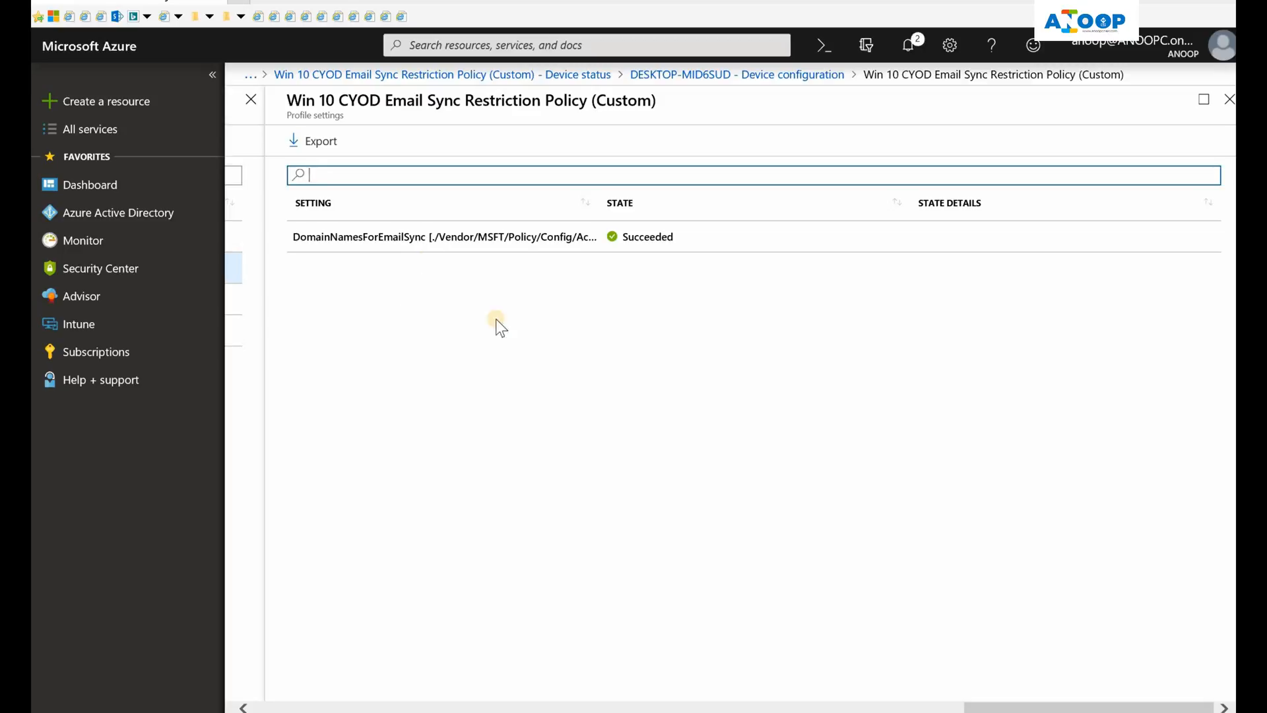
{"action": "mouse_move", "coordinate": [524, 581]}
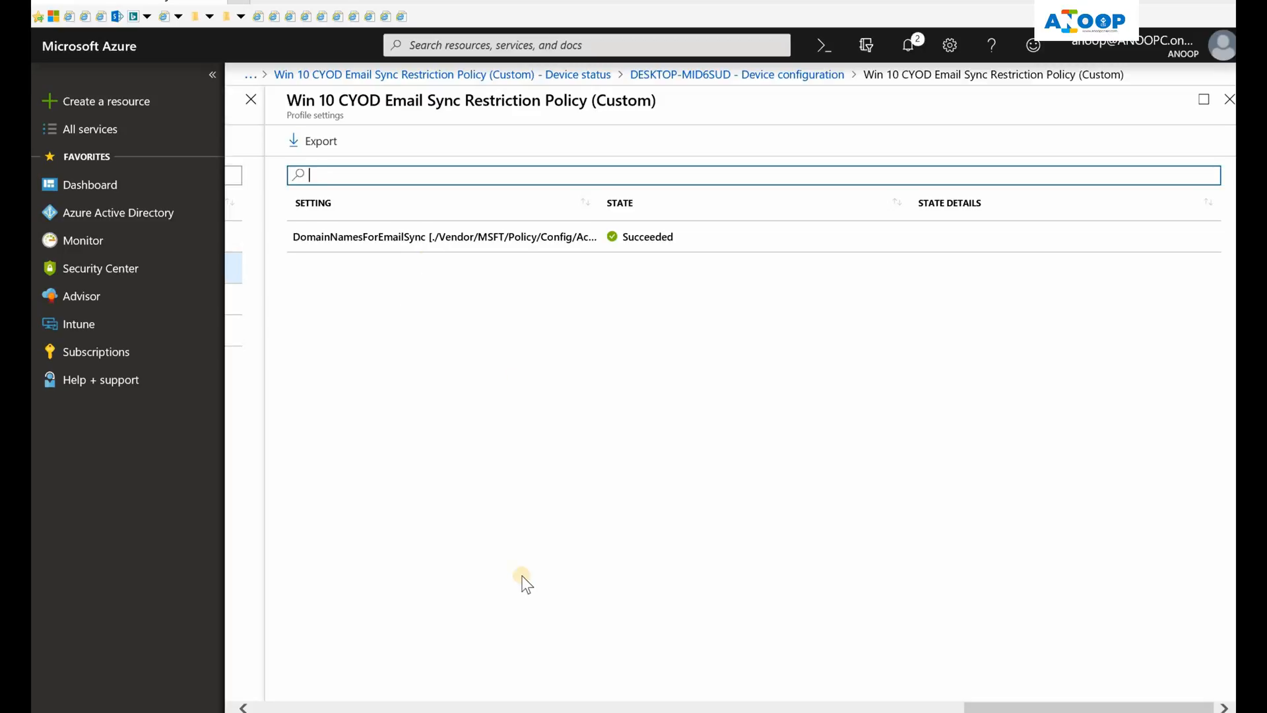
{"action": "mouse_move", "coordinate": [936, 588]}
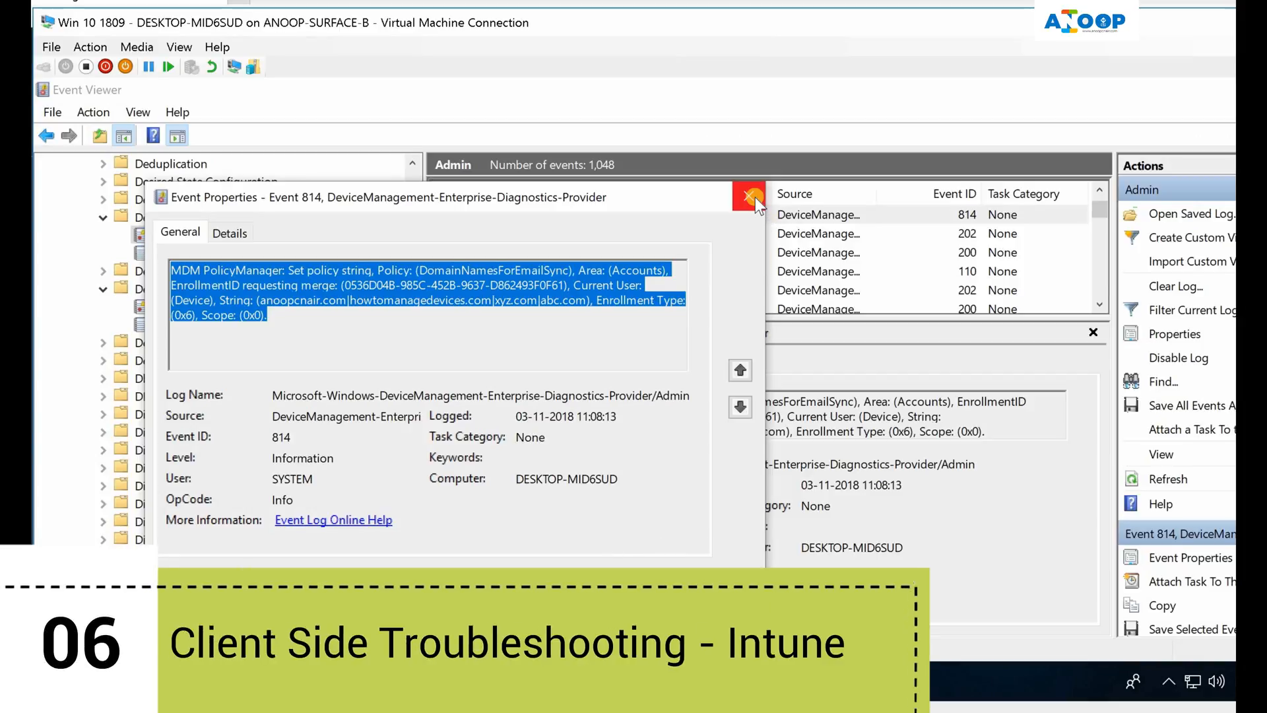
Close event 814's details and expand the DeviceManagement-Enterprise-Diagnostics-Provider log folder.
{"action": "left_click", "coordinate": [748, 197]}
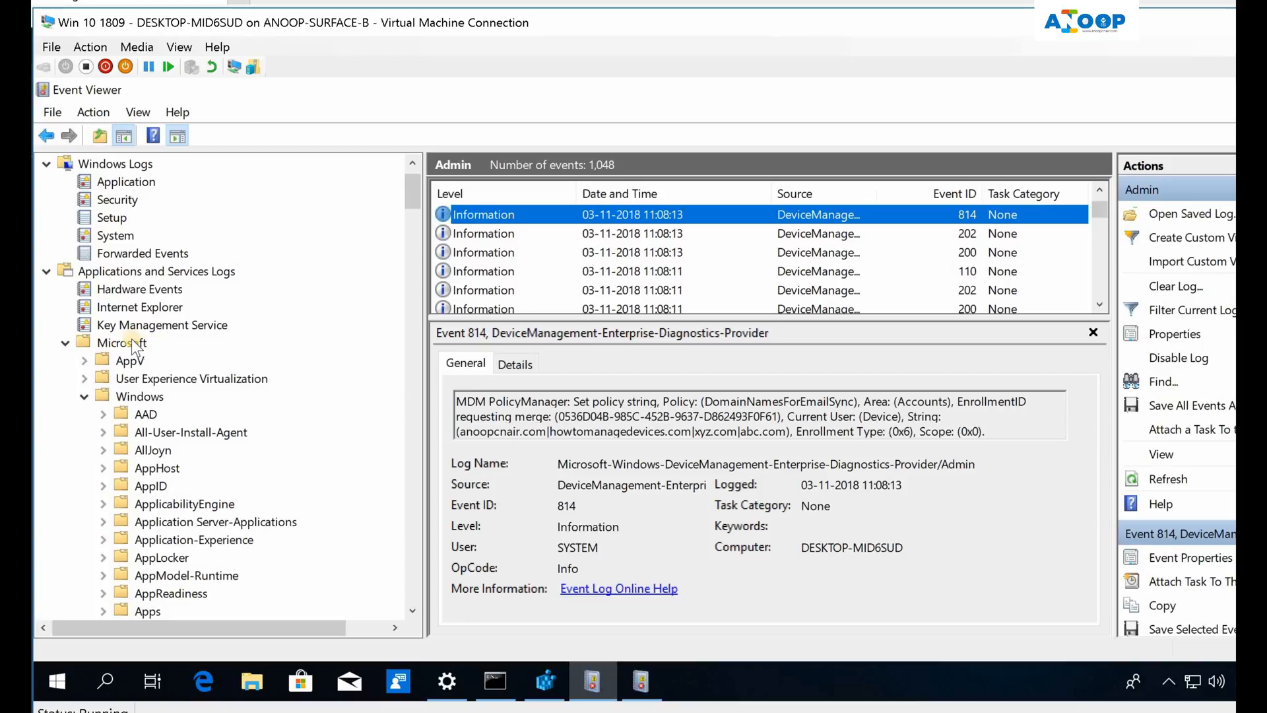
{"action": "left_click", "coordinate": [138, 396]}
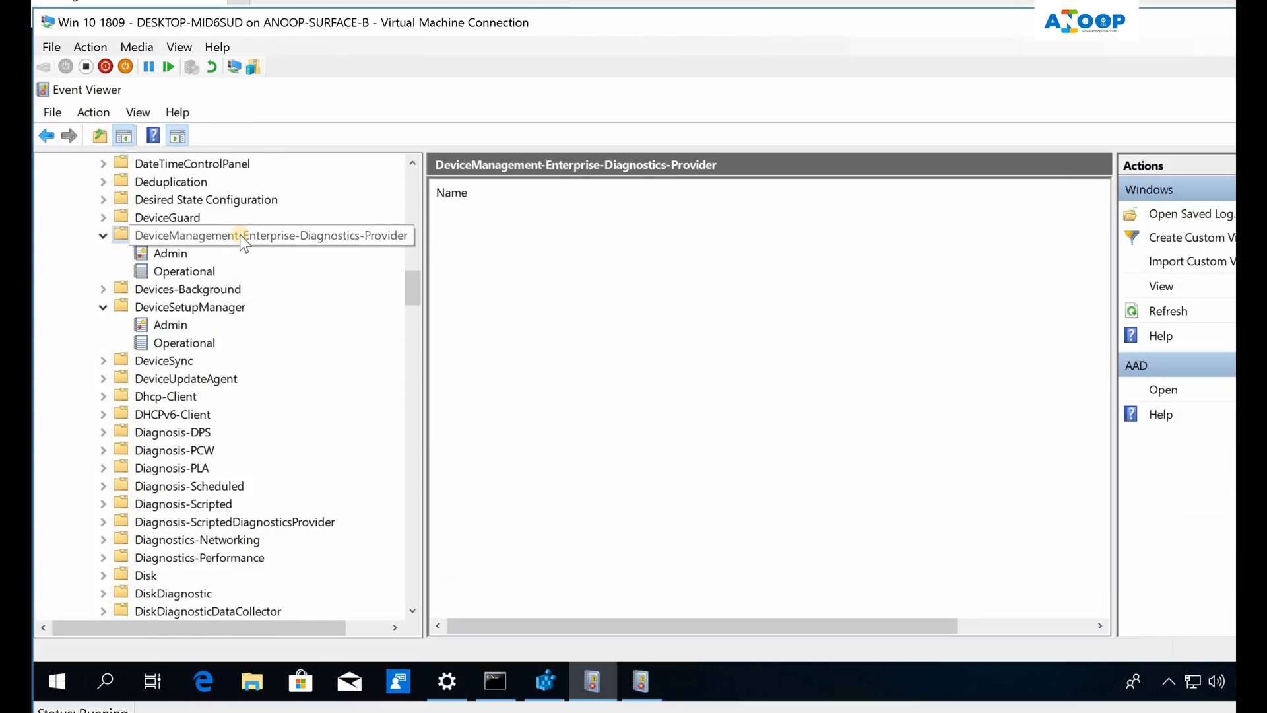
Inspect Admin log error events 404 and 809 for RequireRetrieveHealthCertificateOnBoot (0x80004005).
{"action": "left_click", "coordinate": [170, 254]}
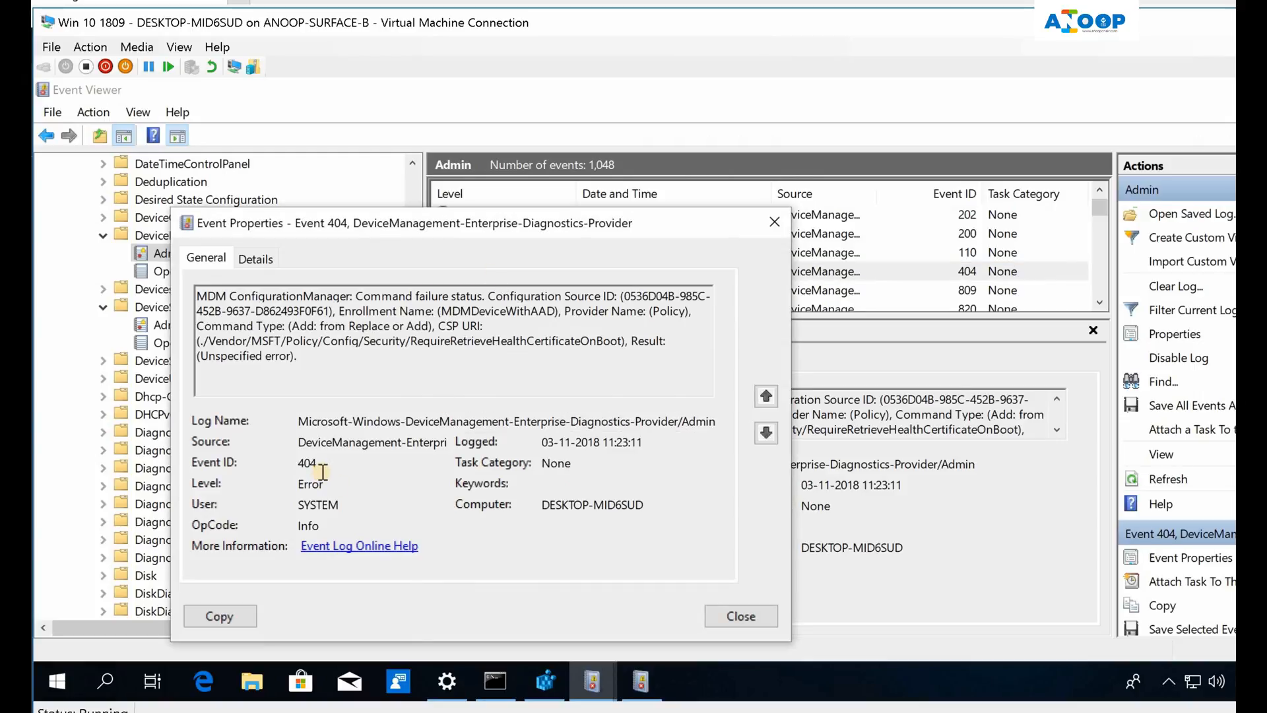
{"action": "left_click", "coordinate": [739, 616]}
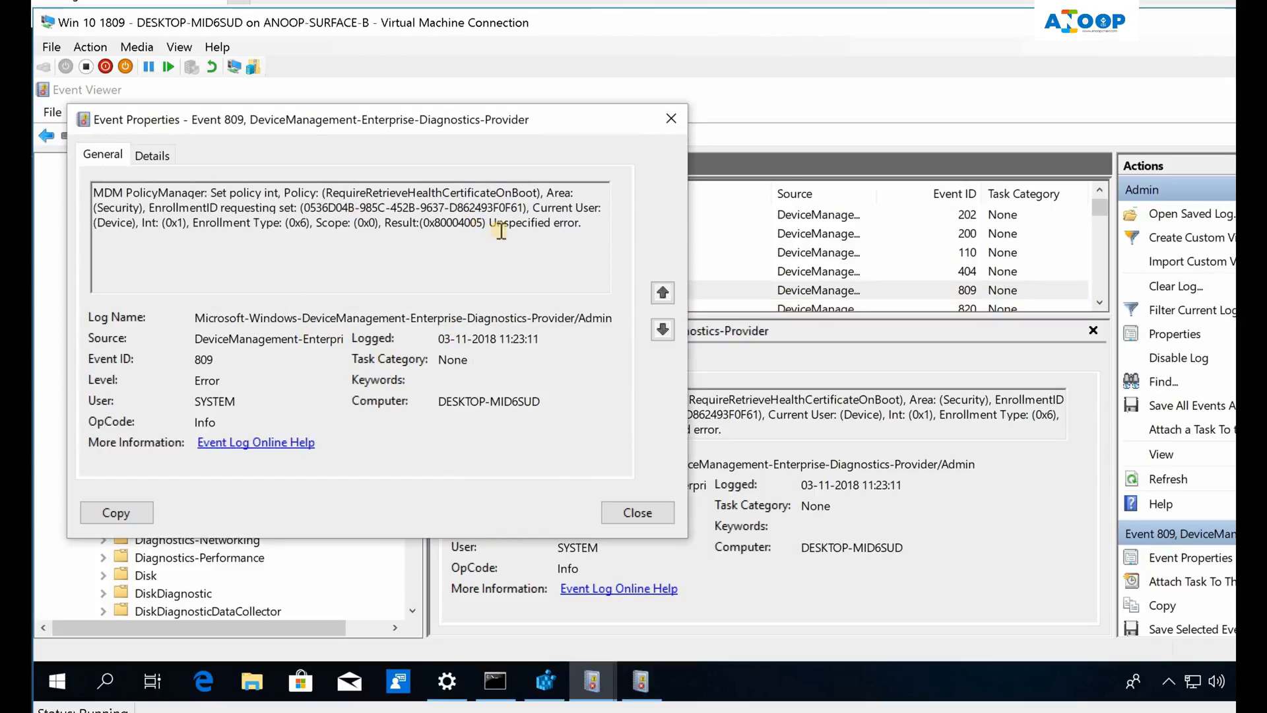
{"action": "left_click", "coordinate": [638, 512]}
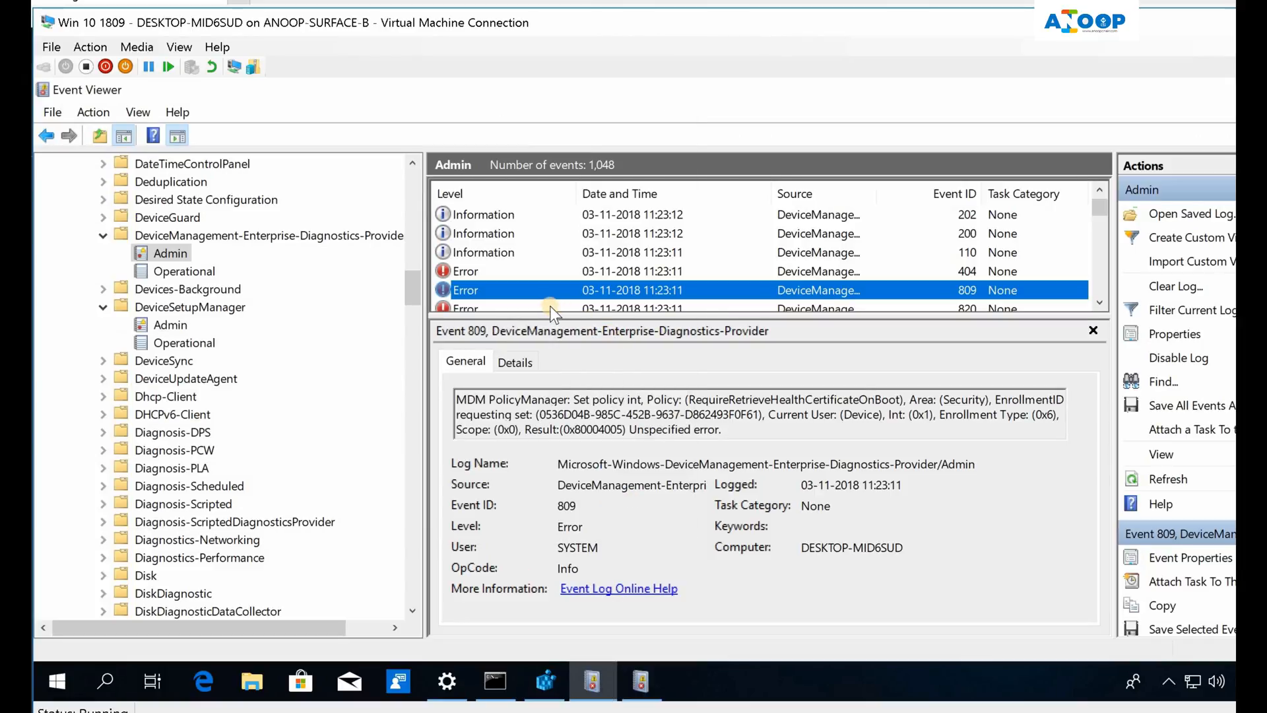